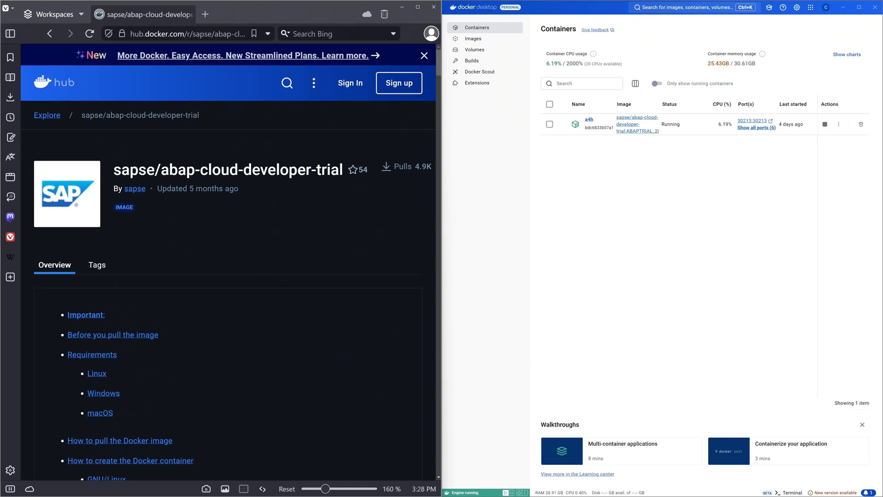
Bring up the SAP Cloud Connector README section, show the a4h container's ports and try localhost:8443.
{"action": "double_click", "coordinate": [252, 169]}
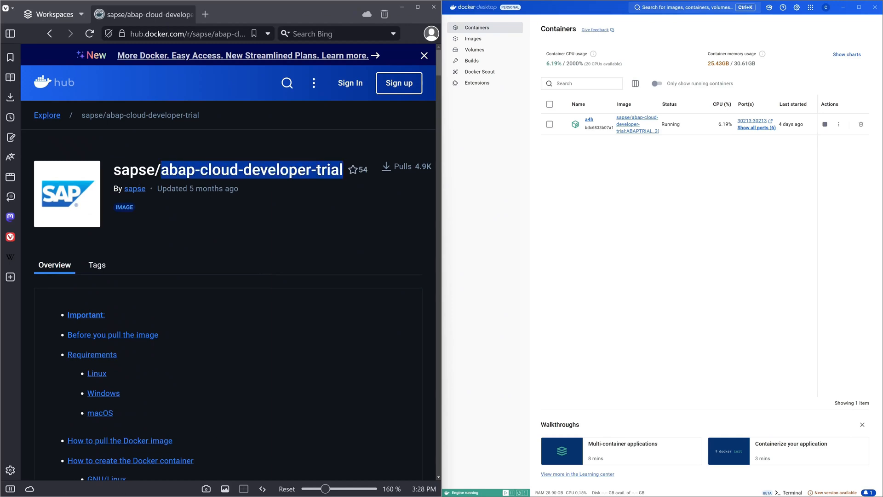
{"action": "scroll", "scroll_direction": "down", "scroll_amount": 3}
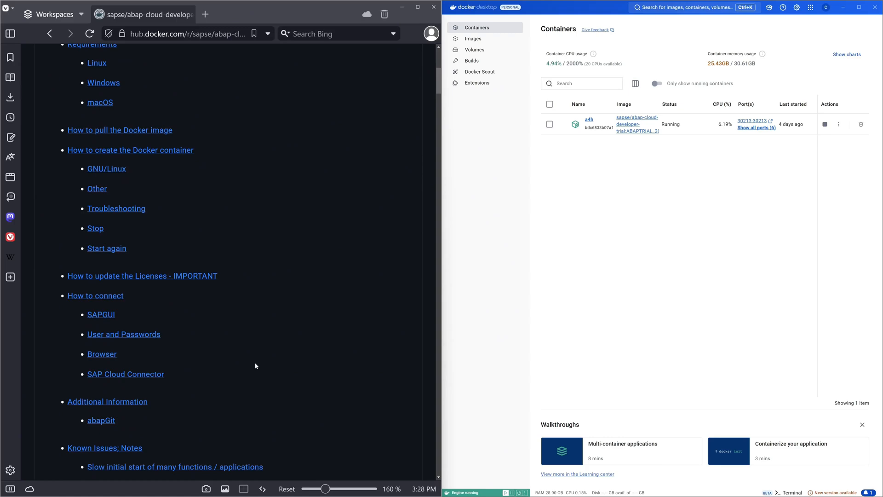
{"action": "mouse_move", "coordinate": [134, 374]}
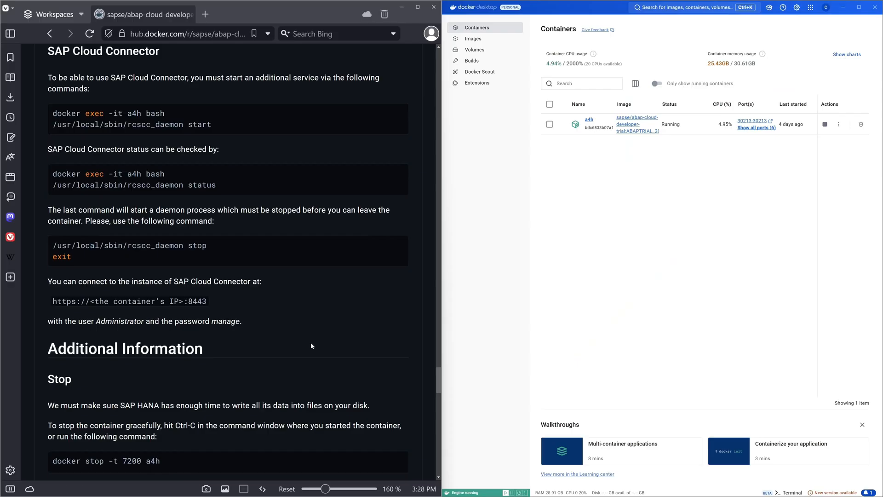
{"action": "mouse_move", "coordinate": [247, 164]}
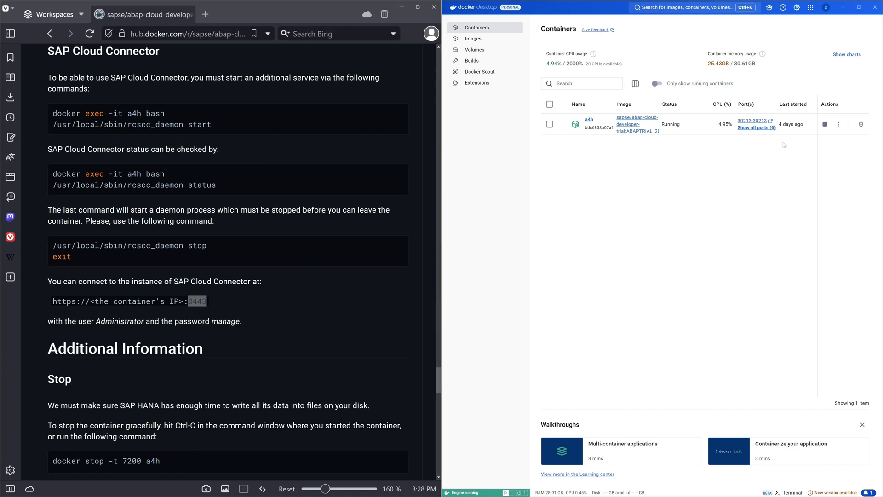
{"action": "left_click", "coordinate": [756, 127]}
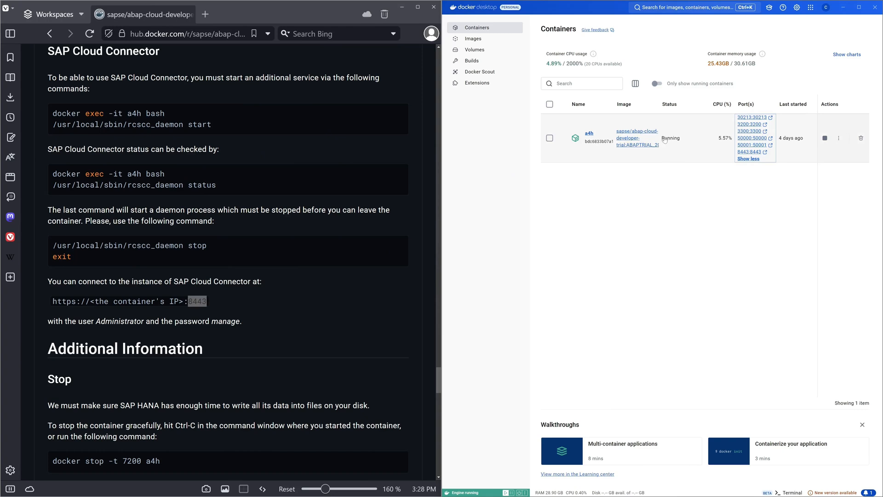
{"action": "mouse_move", "coordinate": [750, 152]}
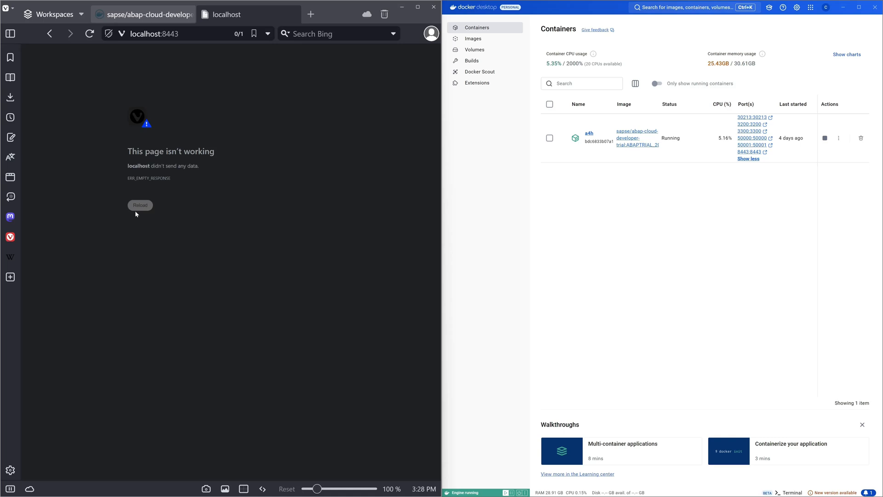
{"action": "left_click", "coordinate": [140, 14]}
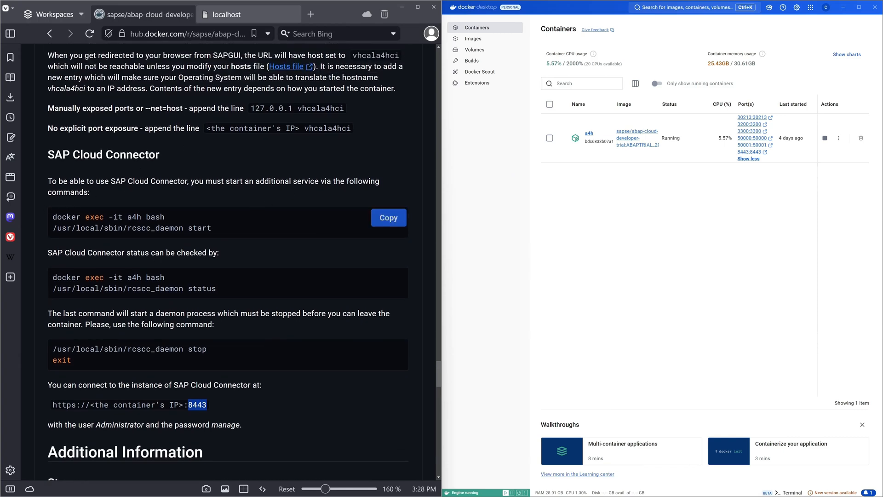
Run docker exec -it a4h bash /usr/local/sbin/rcscc_daemon start in PowerShell.
{"action": "left_click", "coordinate": [791, 492]}
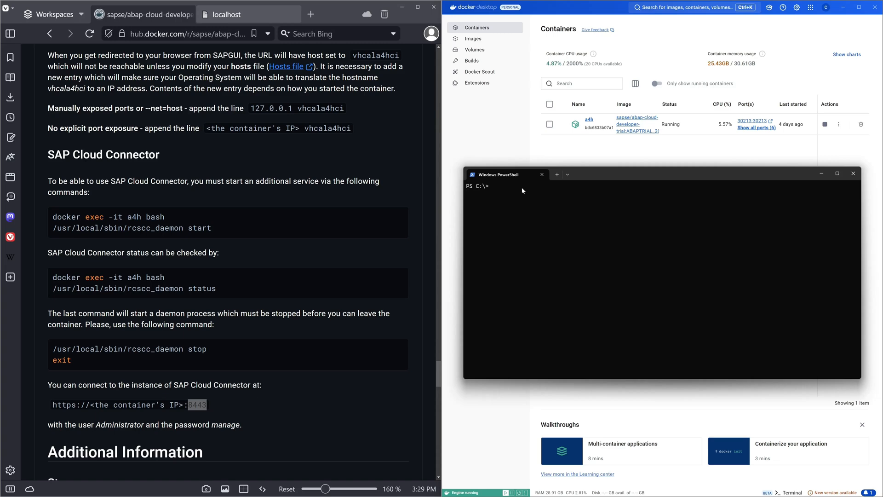
{"action": "mouse_move", "coordinate": [734, 284]}
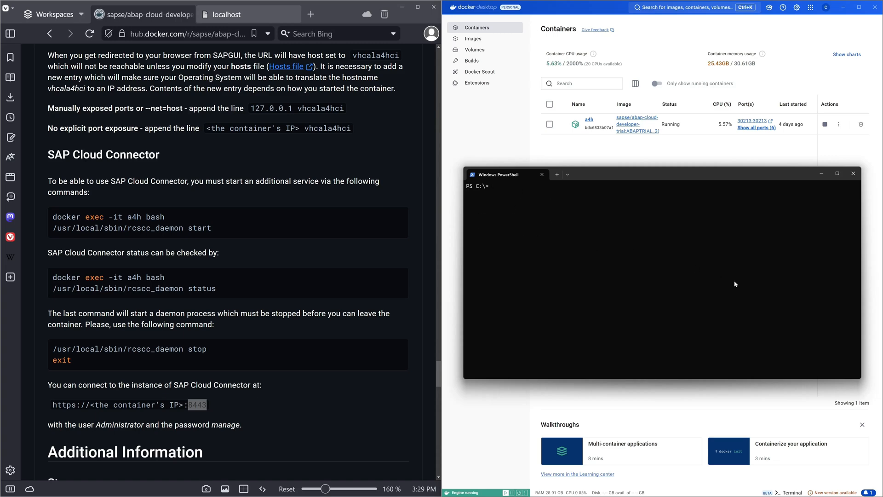
{"action": "type", "text": "docker"}
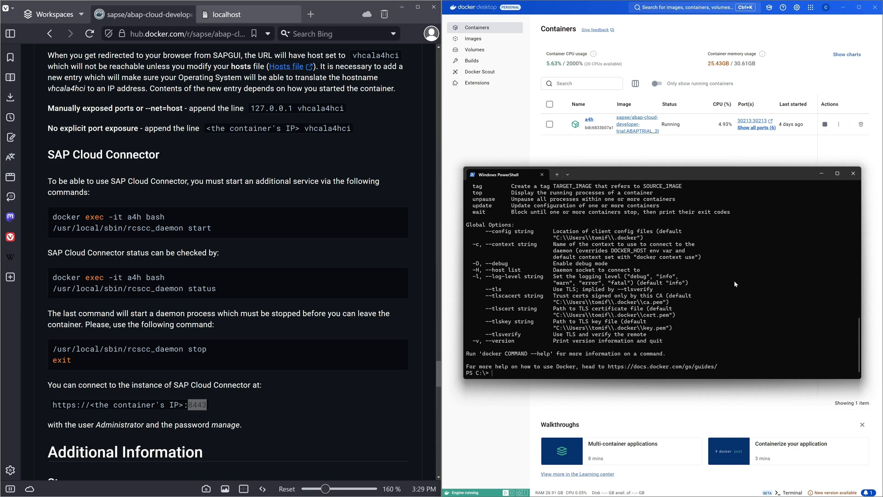
{"action": "type", "text": "docker"}
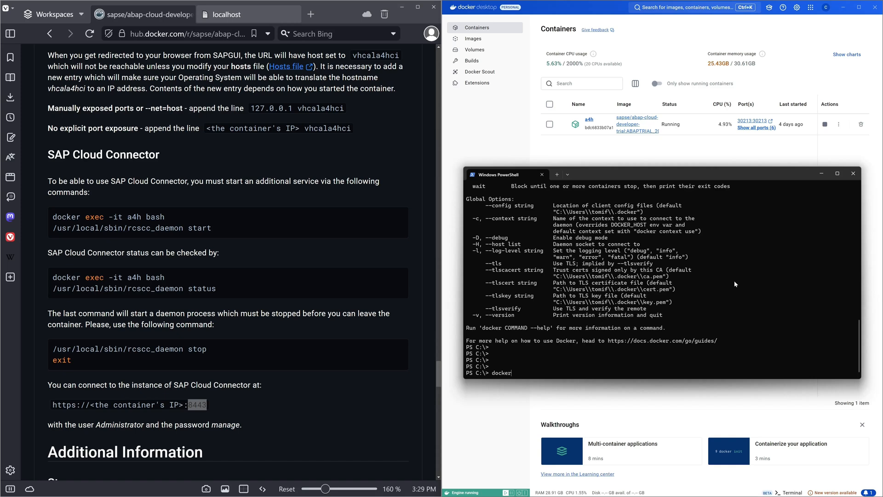
{"action": "type", "text": "exec -it a4h ba"}
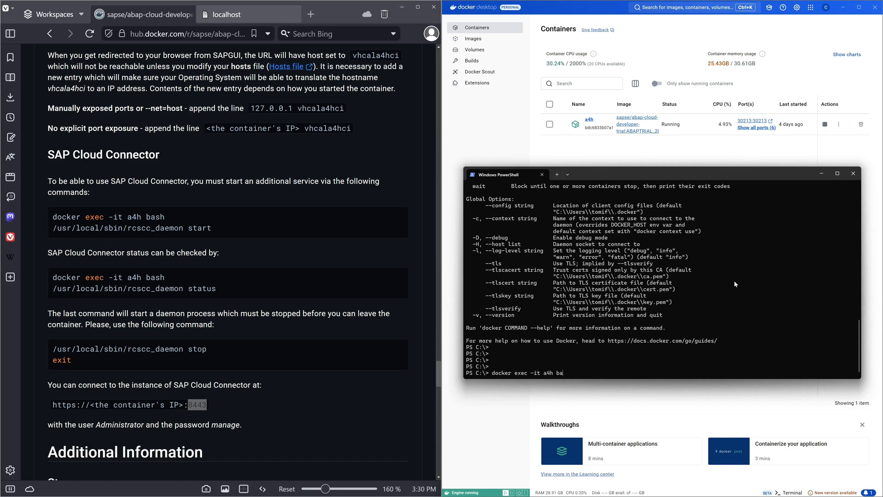
{"action": "type", "text": "sh"}
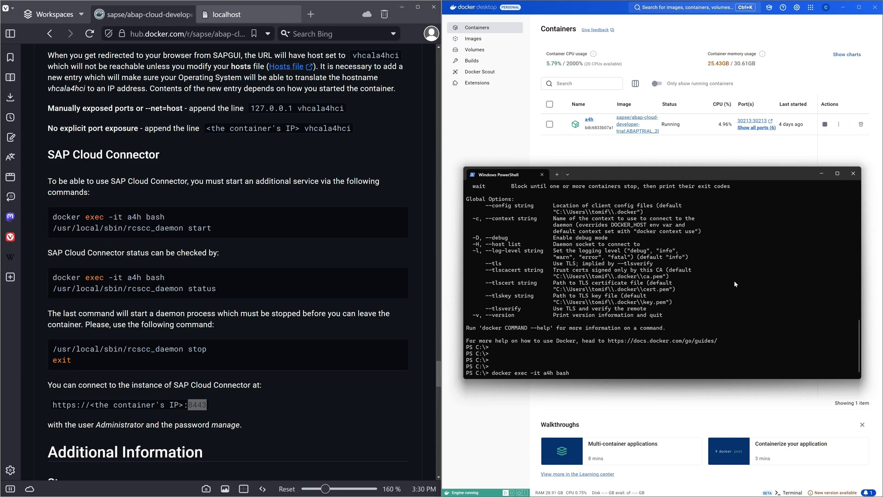
{"action": "type", "text": "/usr"}
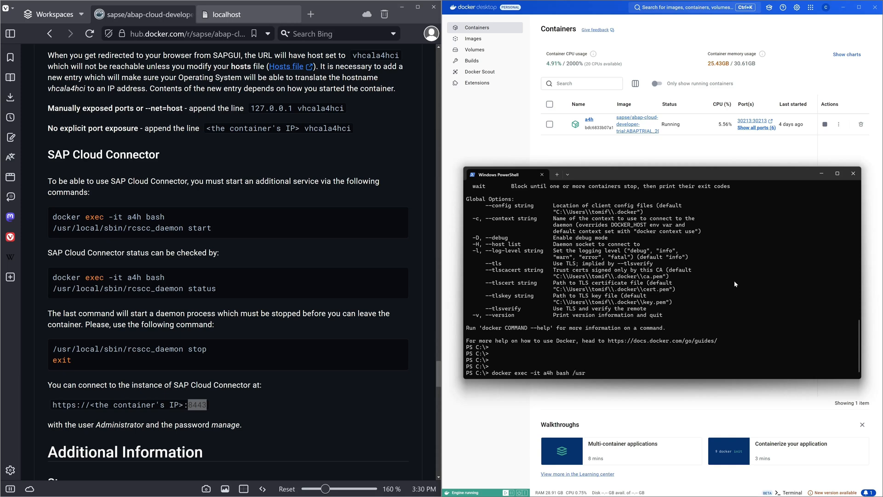
{"action": "type", "text": "local/"}
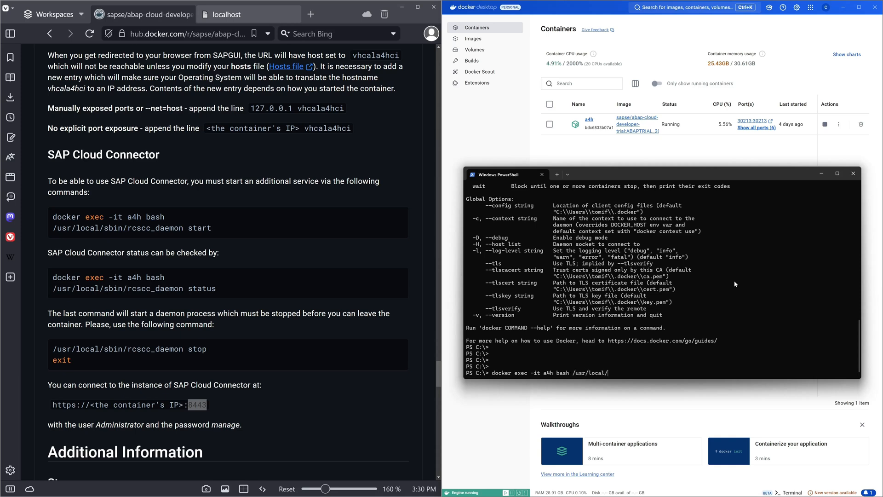
{"action": "type", "text": "sbin/"}
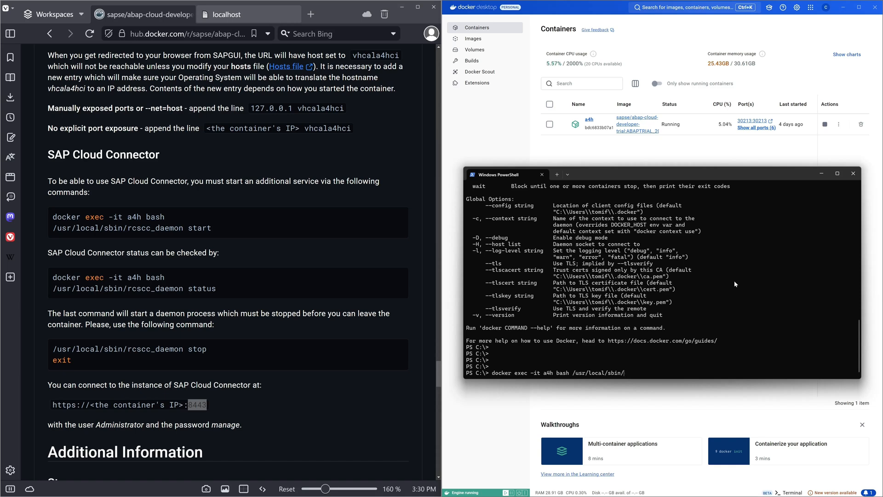
{"action": "type", "text": "rcscc_daemon start"}
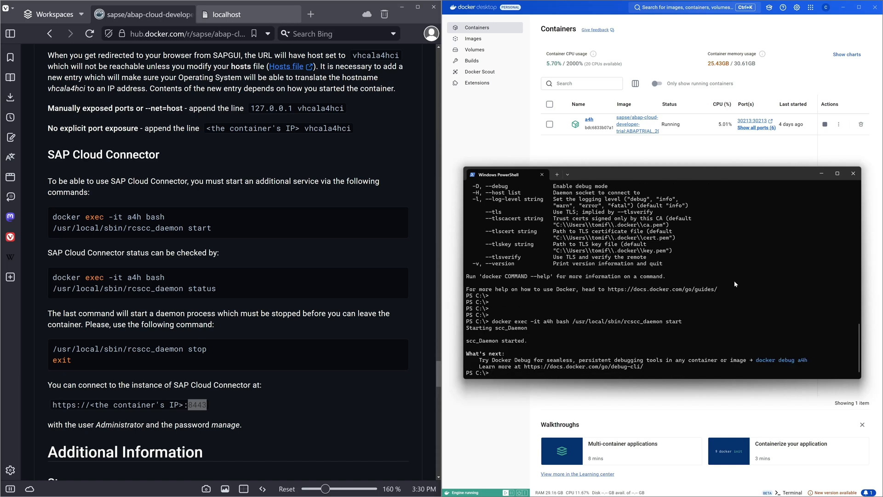
Run the same rcscc_daemon command with status to confirm scc_Daemon is started.
{"action": "type", "text": "docker"}
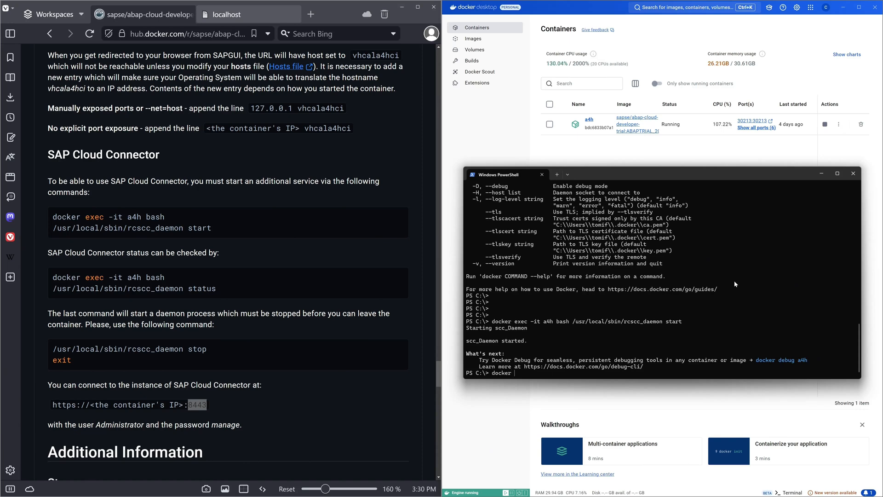
{"action": "type", "text": "exec -it a4h bash"}
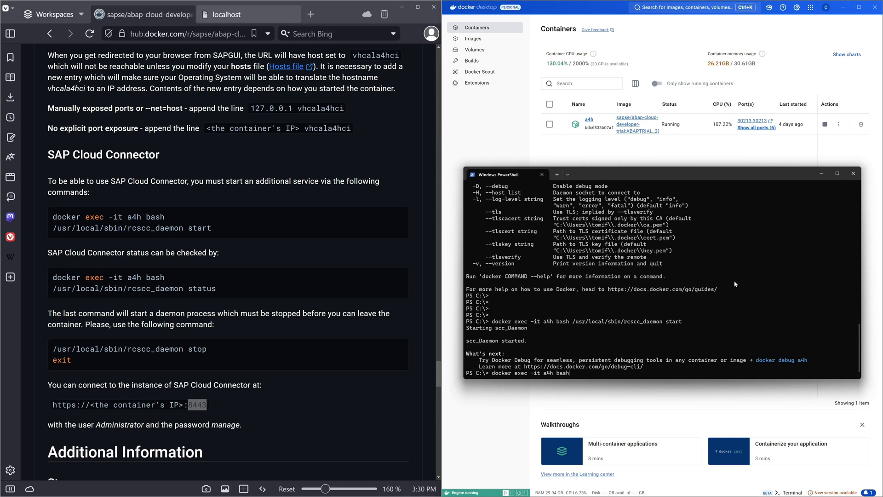
{"action": "type", "text": "/usr/local"}
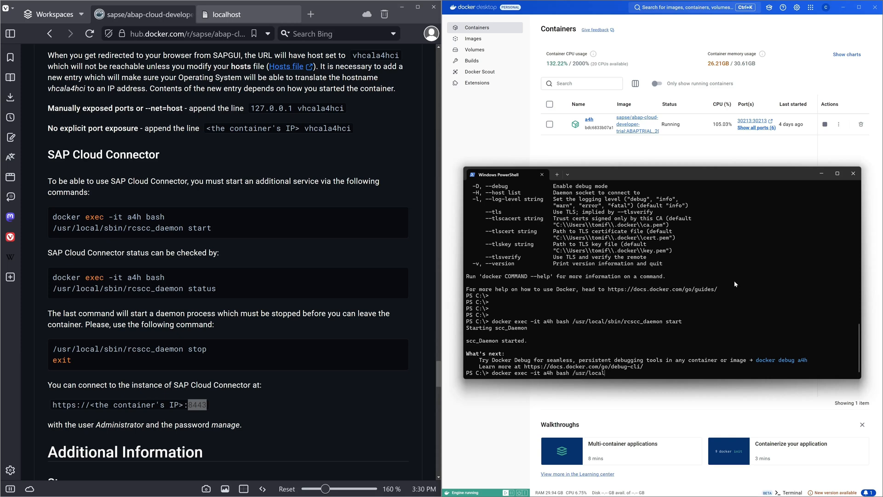
{"action": "type", "text": "r"}
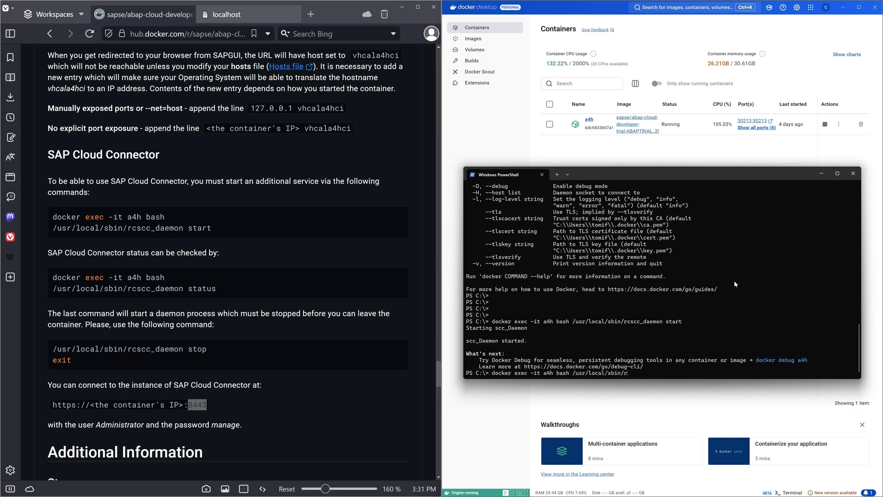
{"action": "type", "text": "cscc"}
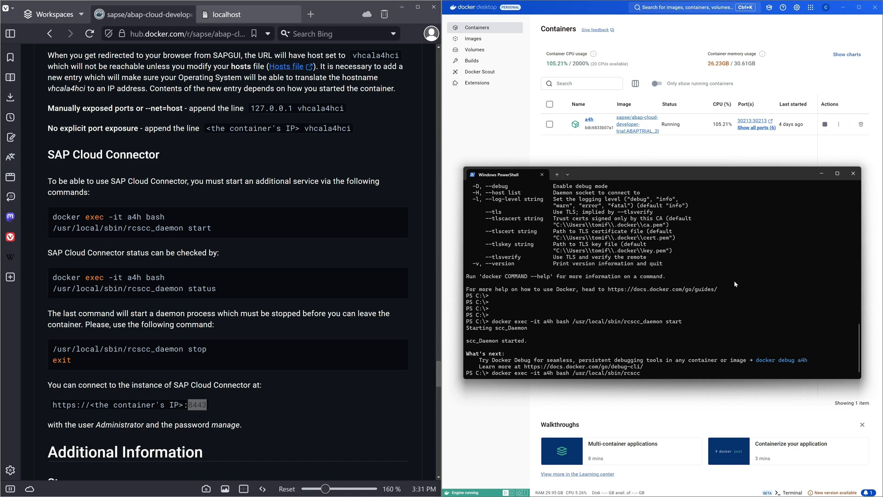
{"action": "type", "text": "_daemon status"}
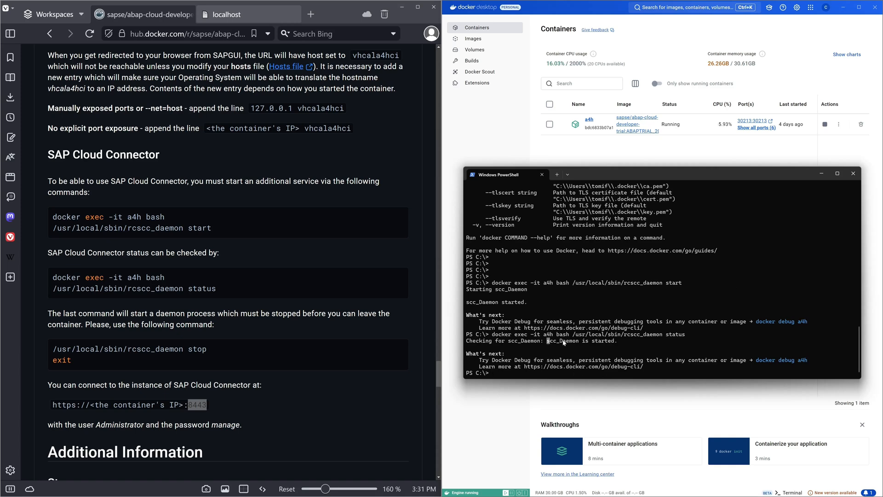
{"action": "left_click_drag", "start_coordinate": [544, 340], "coordinate": [615, 340]}
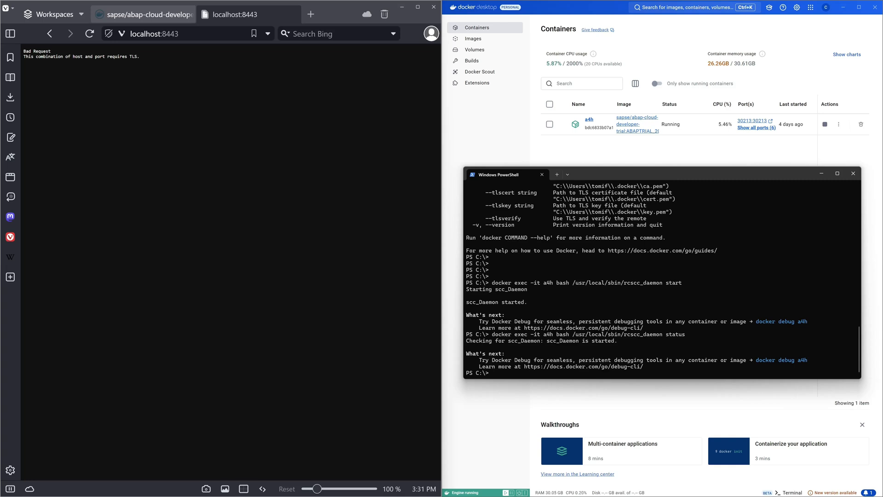
{"action": "left_click", "coordinate": [169, 33]}
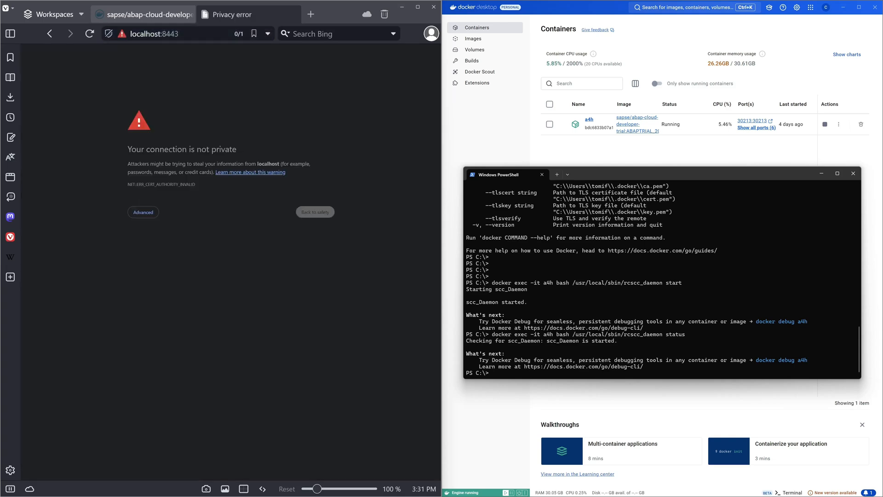
{"action": "left_click", "coordinate": [144, 212]}
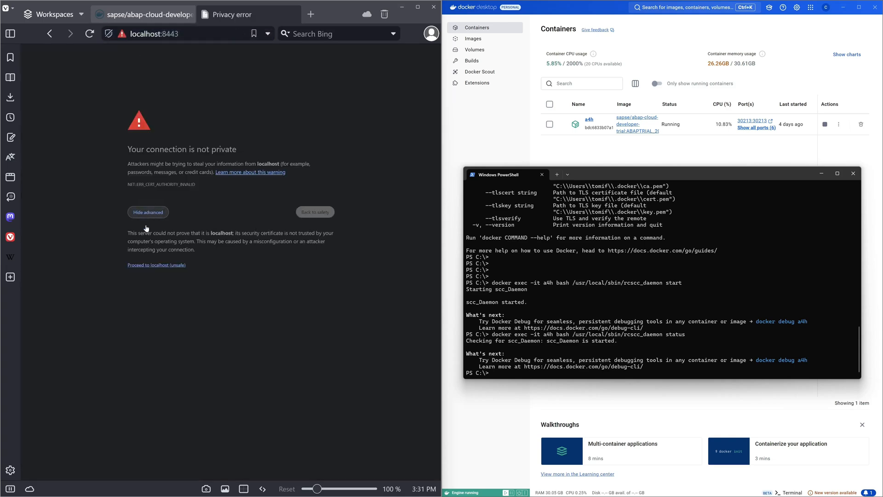
{"action": "left_click", "coordinate": [157, 265]}
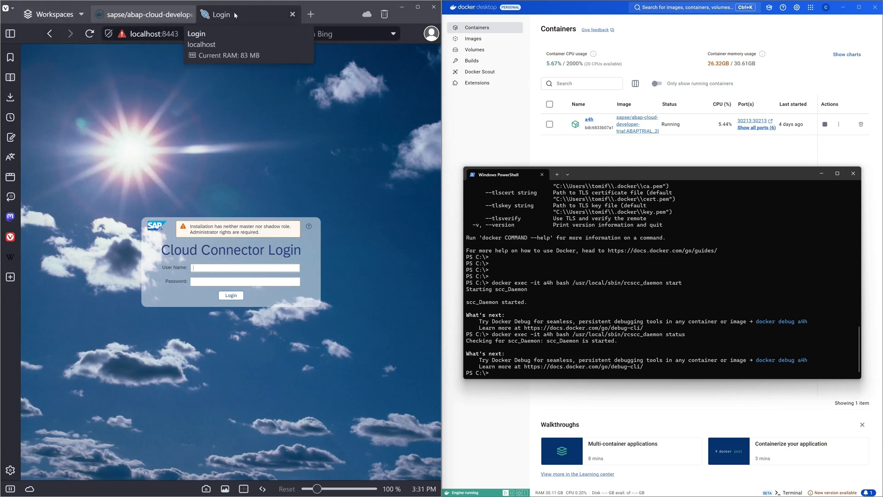
Check the login details in the README and log in as Administrator with the default password.
{"action": "left_click", "coordinate": [144, 13]}
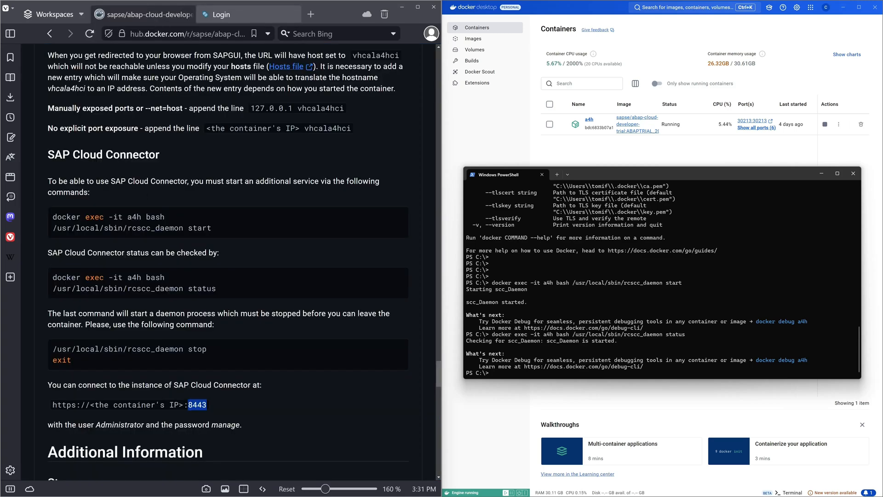
{"action": "scroll", "scroll_direction": "down", "scroll_amount": 3}
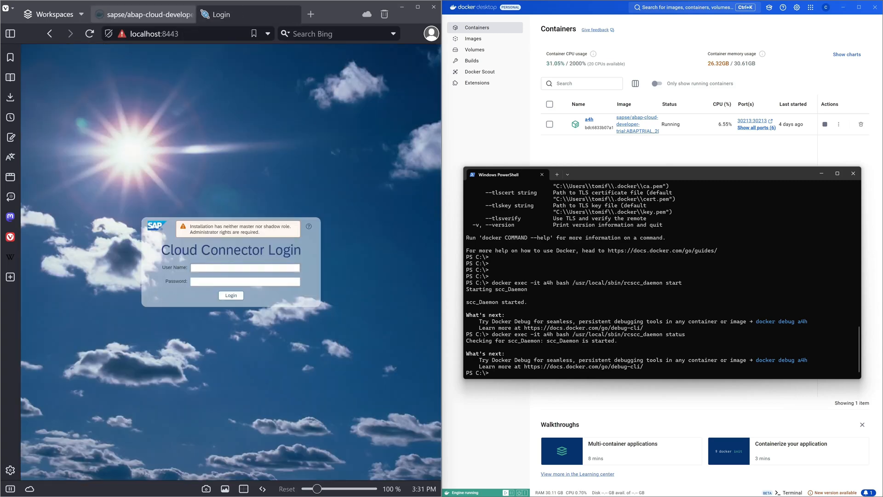
{"action": "type", "text": "Administrator"}
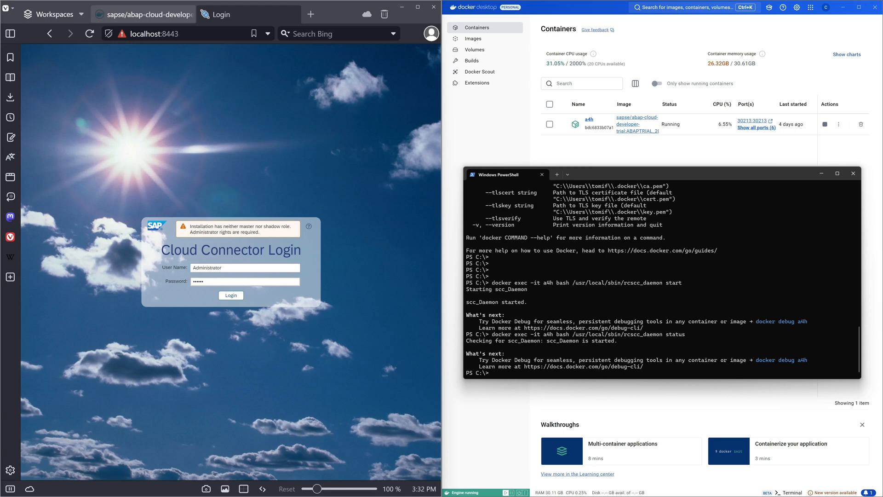
{"action": "left_click", "coordinate": [230, 295]}
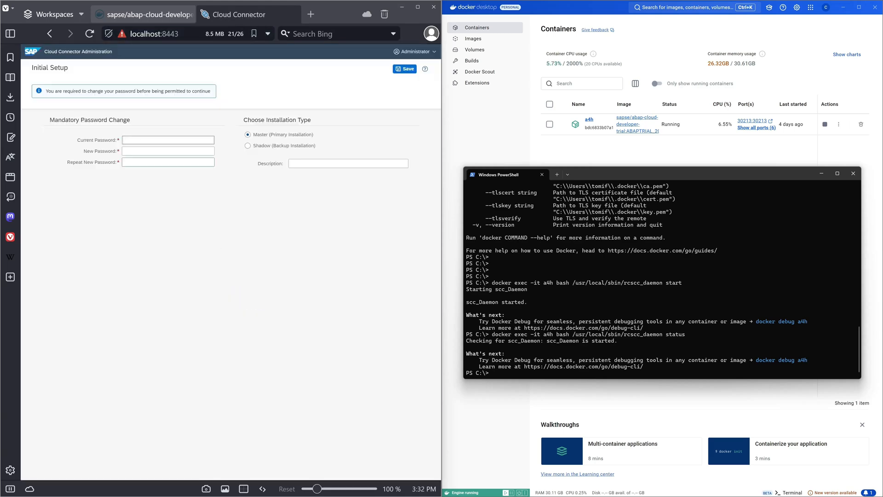
Enter the current and new passwords, keep Master installation and save.
{"action": "left_click", "coordinate": [167, 140]}
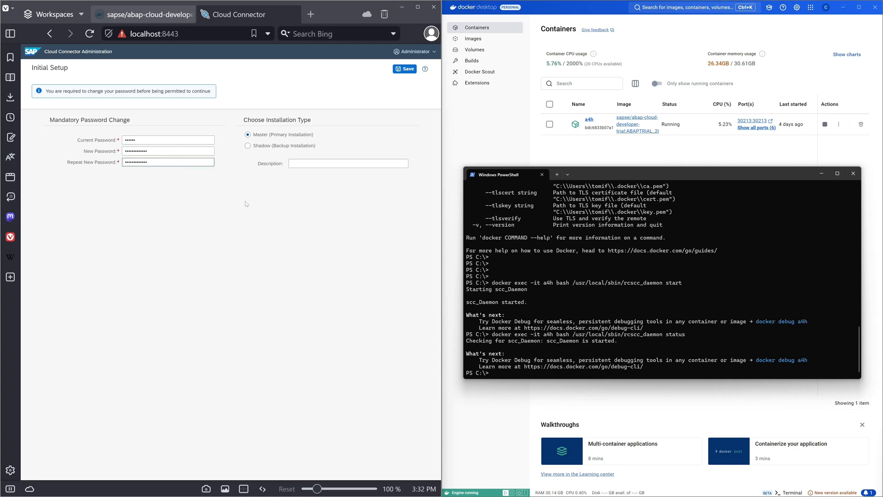
{"action": "left_click", "coordinate": [247, 135]}
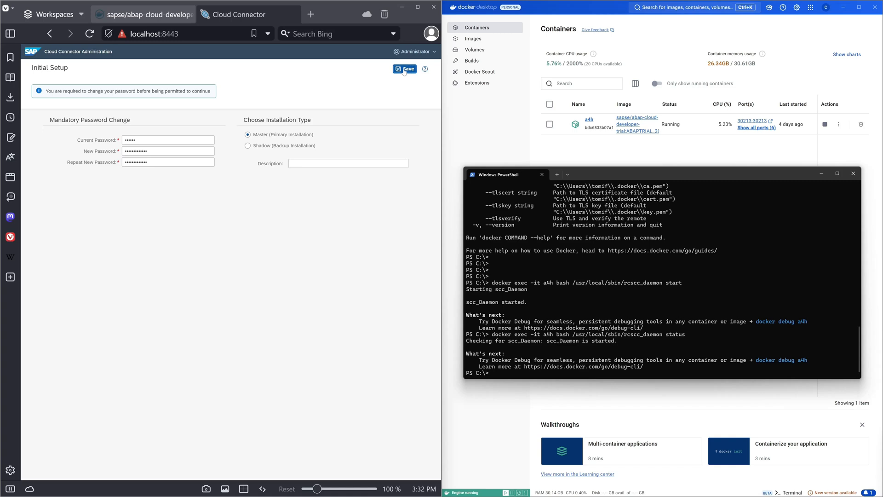
{"action": "left_click", "coordinate": [406, 68]}
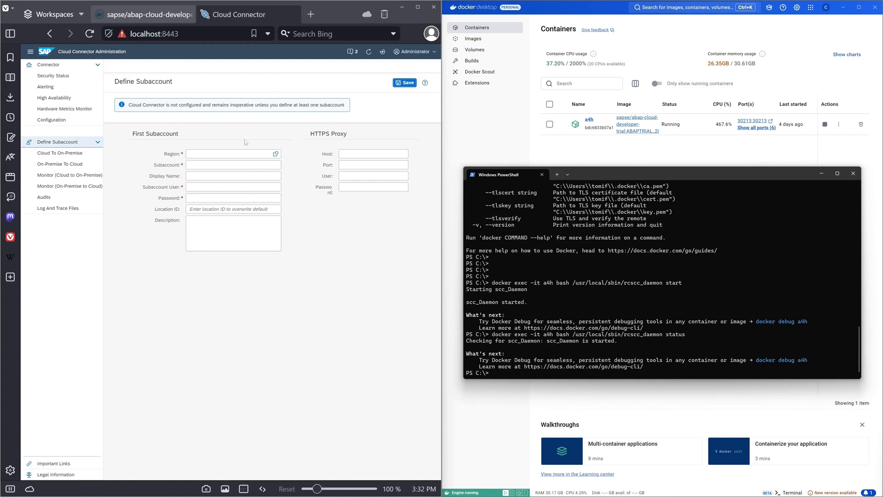
{"action": "mouse_move", "coordinate": [157, 164]}
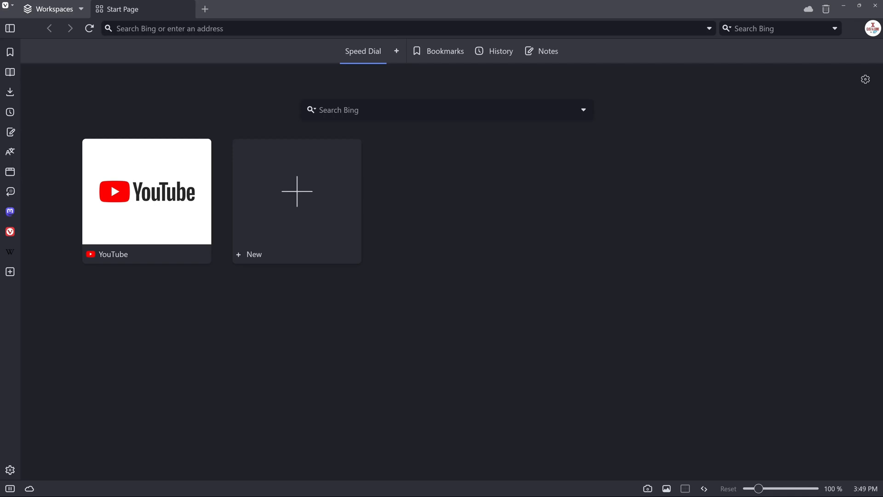
{"action": "mouse_move", "coordinate": [217, 105]}
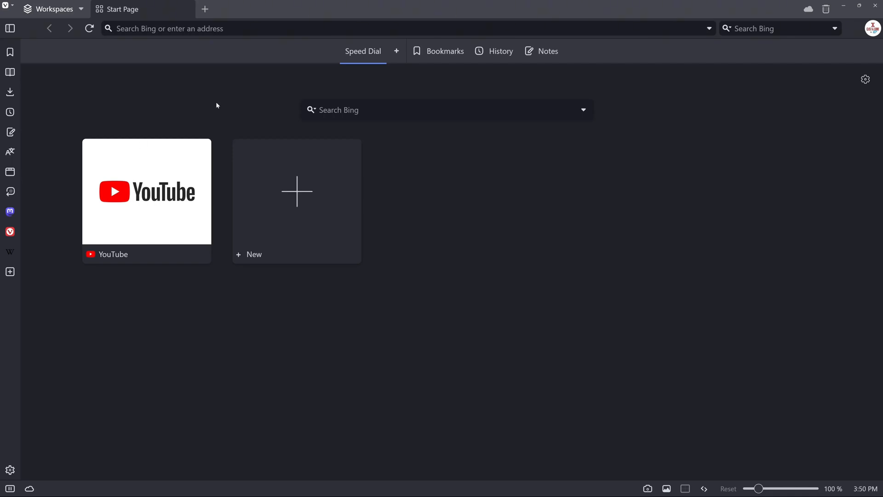
{"action": "type", "text": "https://account.hanatrial.ondemand.com/"}
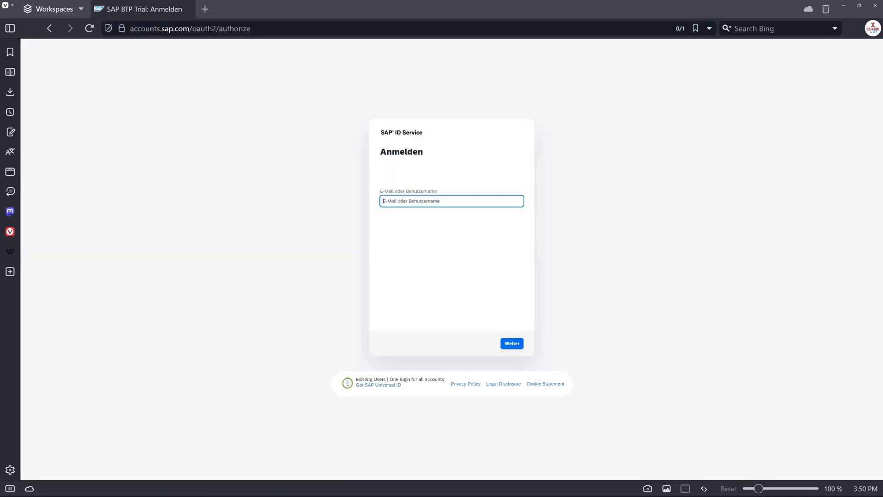
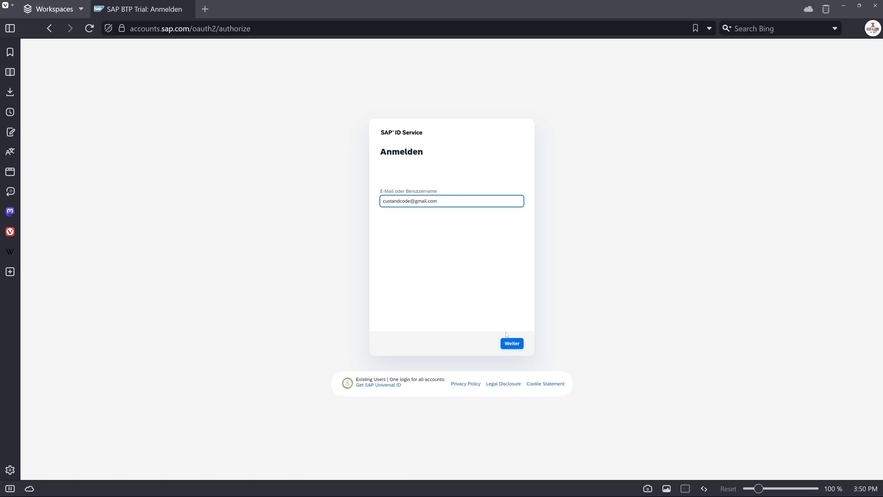
{"action": "left_click", "coordinate": [511, 343]}
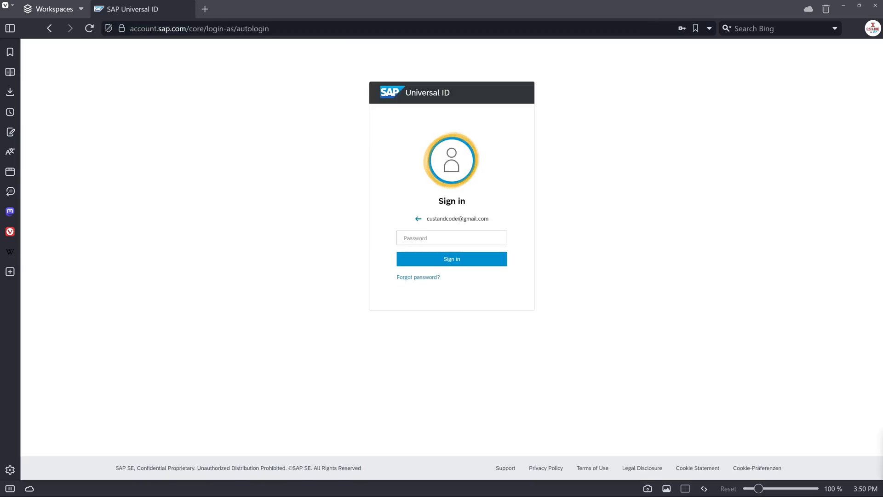
{"action": "left_click", "coordinate": [451, 258]}
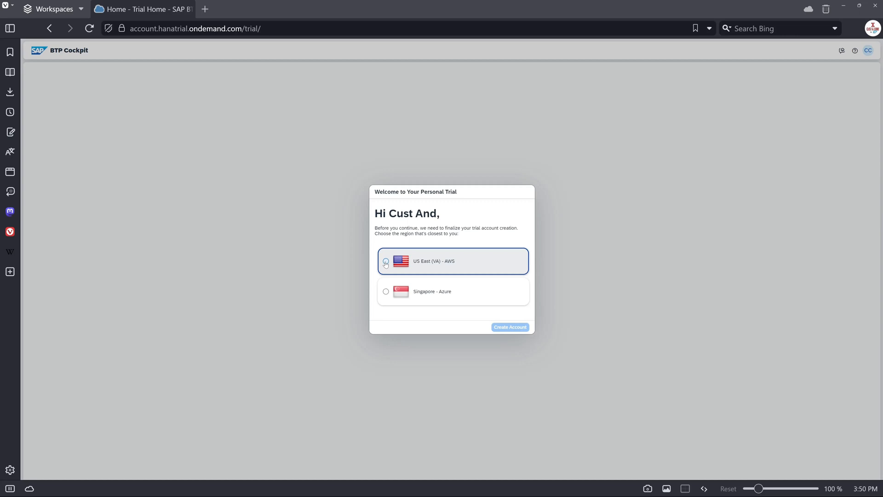
Create the BTP trial account in US East (VA) - AWS and continue past the setup summary.
{"action": "left_click", "coordinate": [385, 260]}
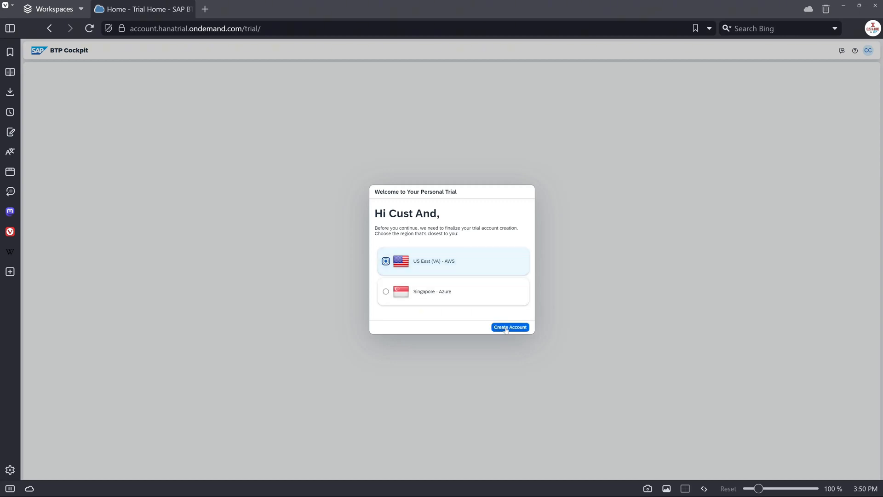
{"action": "left_click", "coordinate": [509, 328]}
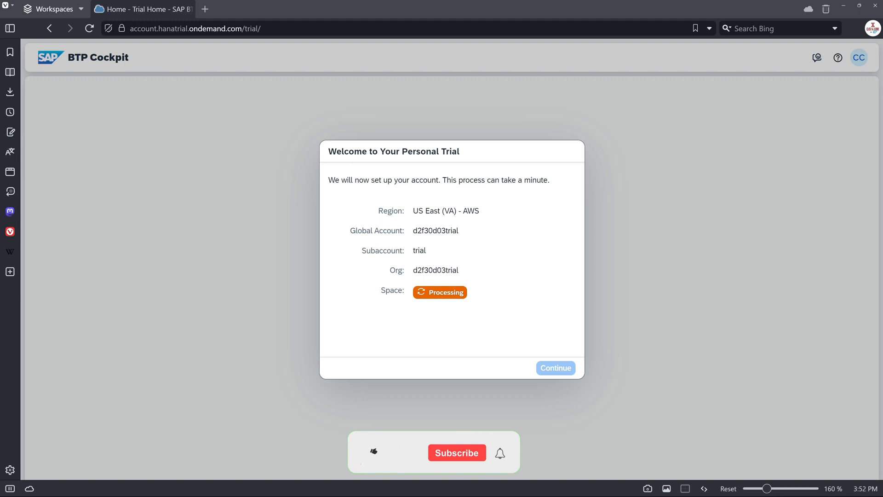
{"action": "left_click", "coordinate": [372, 453]}
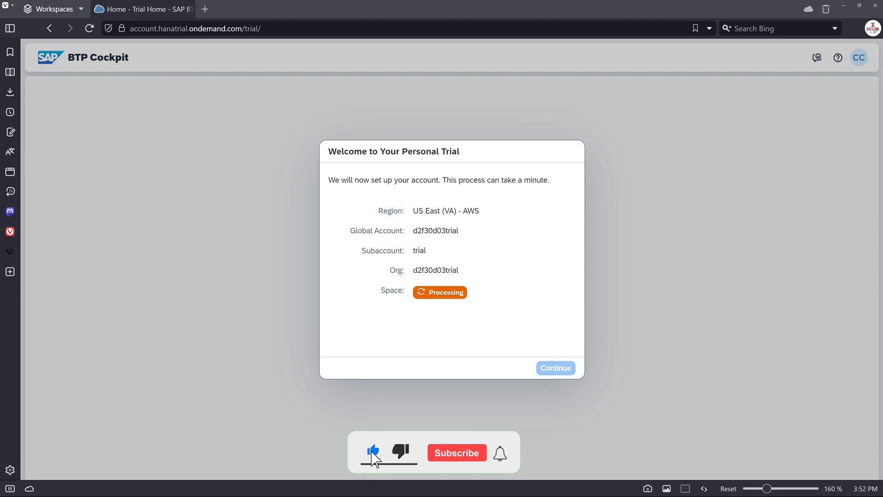
{"action": "left_click", "coordinate": [456, 453]}
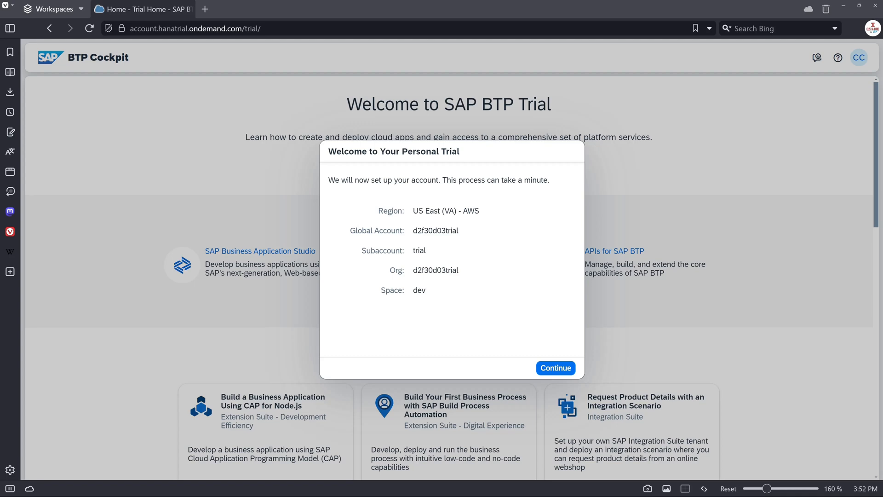
{"action": "left_click", "coordinate": [554, 367]}
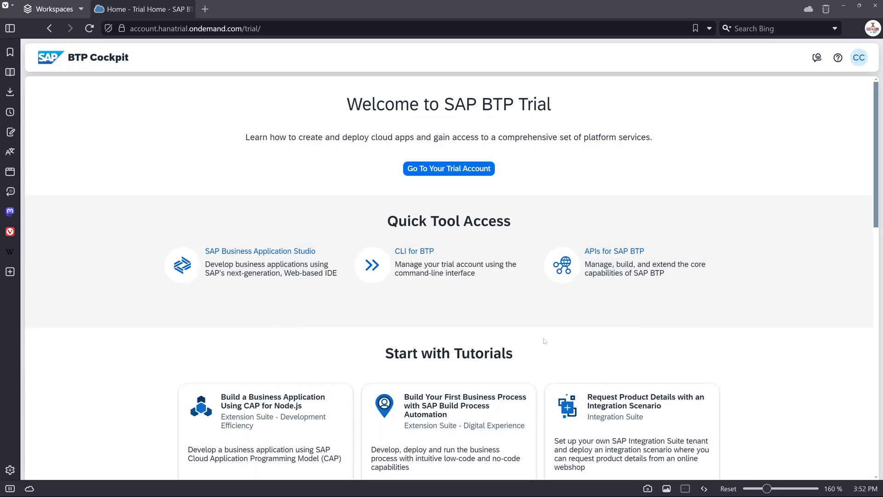
{"action": "mouse_move", "coordinate": [553, 127]}
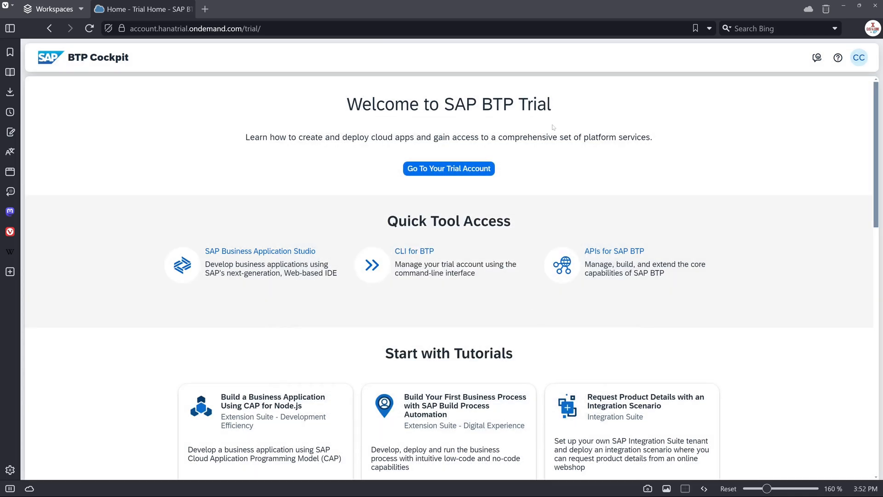
Go to the trial global account explorer and dismiss the subaccount tip.
{"action": "left_click", "coordinate": [448, 168]}
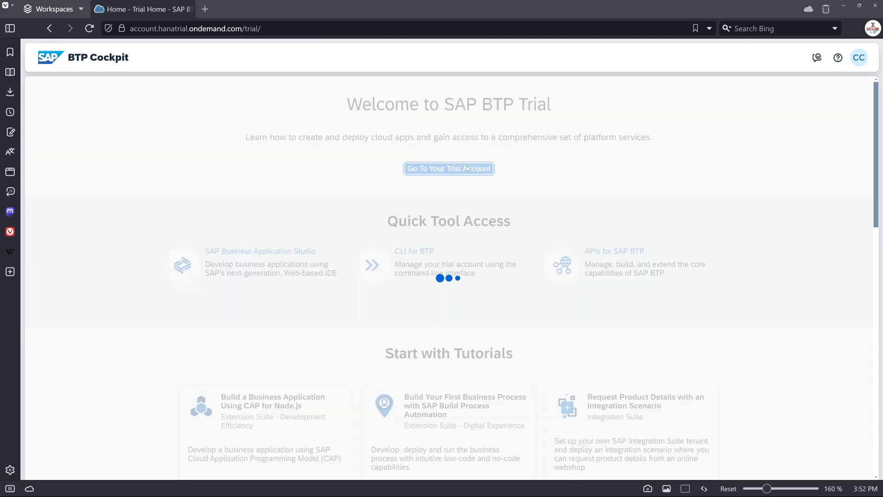
{"action": "left_click", "coordinate": [448, 169]}
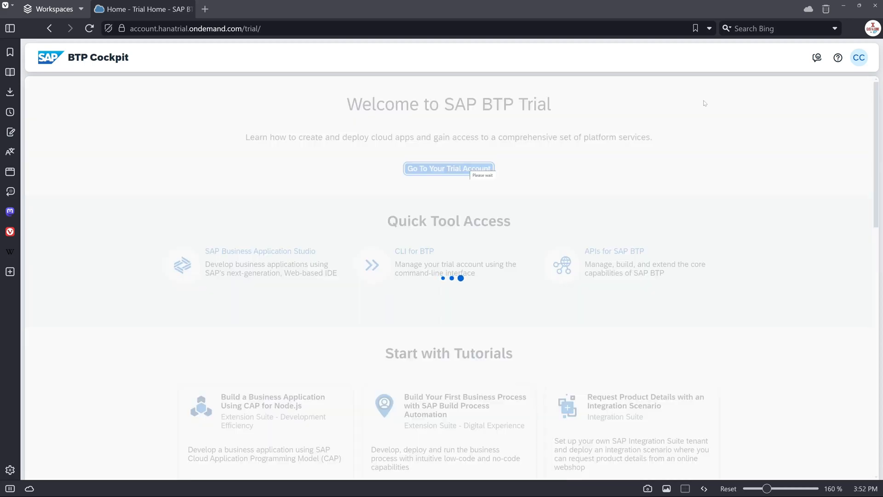
{"action": "left_click", "coordinate": [449, 169]}
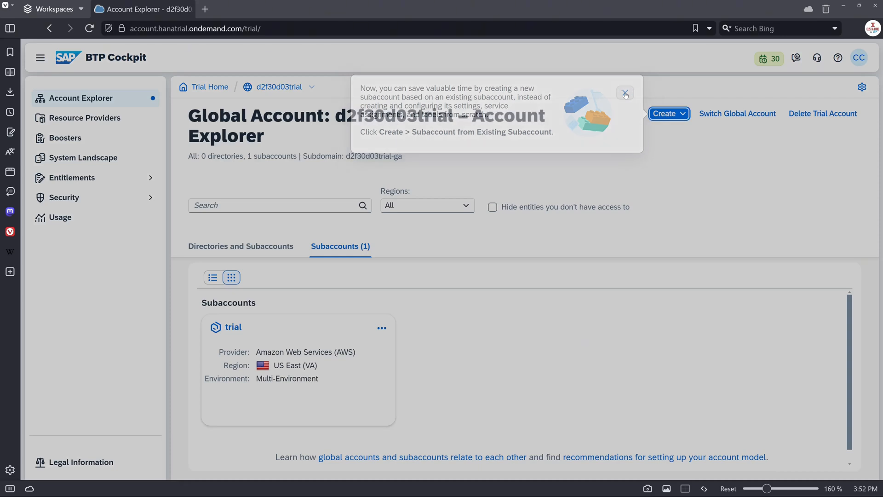
{"action": "left_click", "coordinate": [626, 91]}
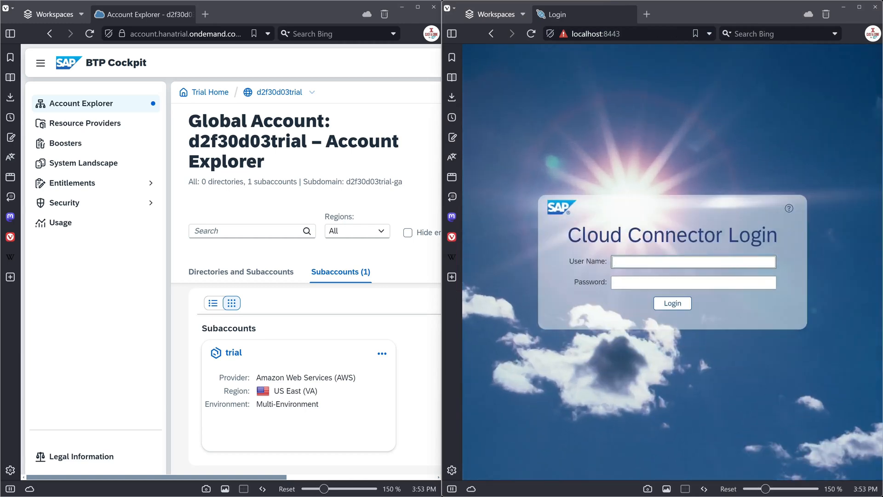
Log in as Administrator again and show the Connector overview beside the BTP trial subaccount.
{"action": "type", "text": "Administrator"}
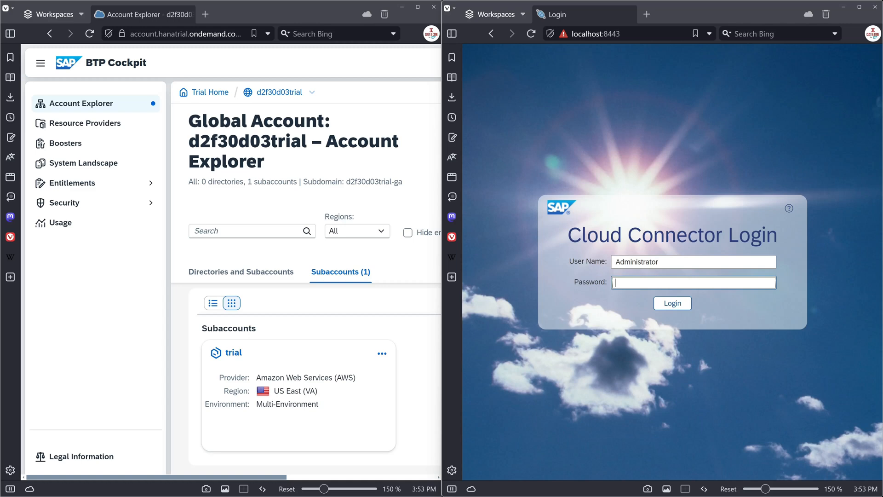
{"action": "left_click", "coordinate": [671, 302]}
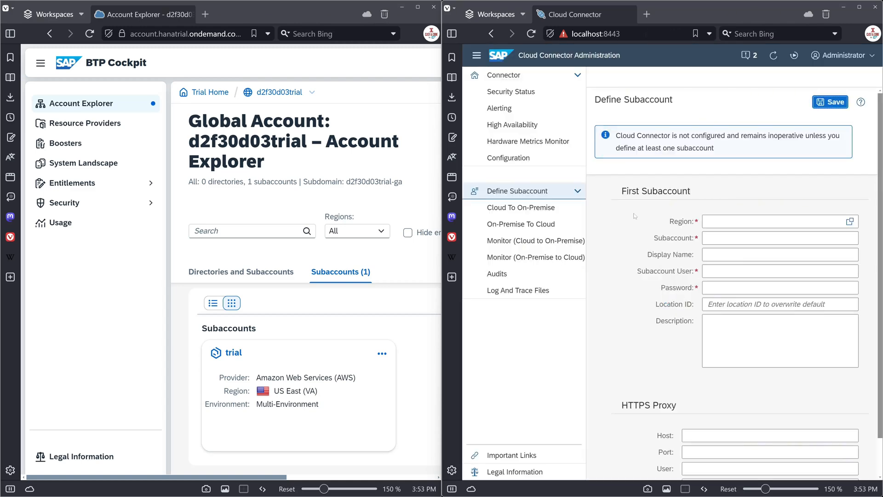
{"action": "left_click", "coordinate": [503, 75]}
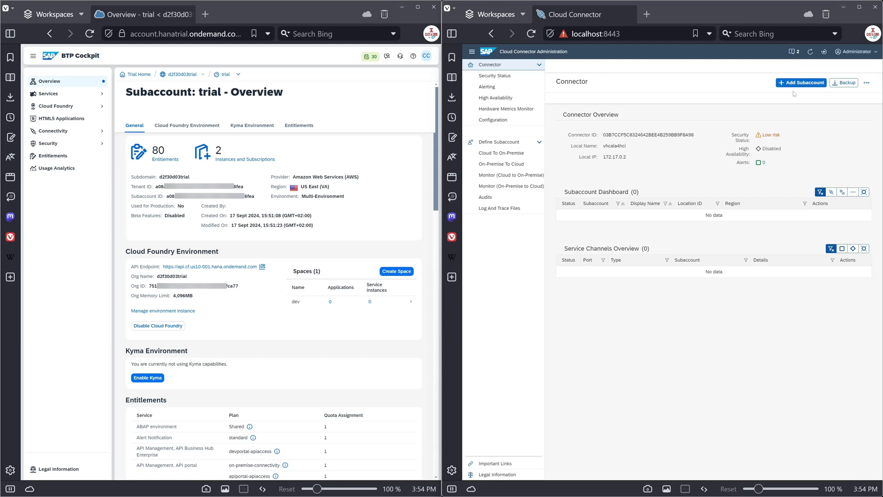
Start Add Subaccount and pick US East (VA) - AWS as its region.
{"action": "left_click", "coordinate": [801, 83]}
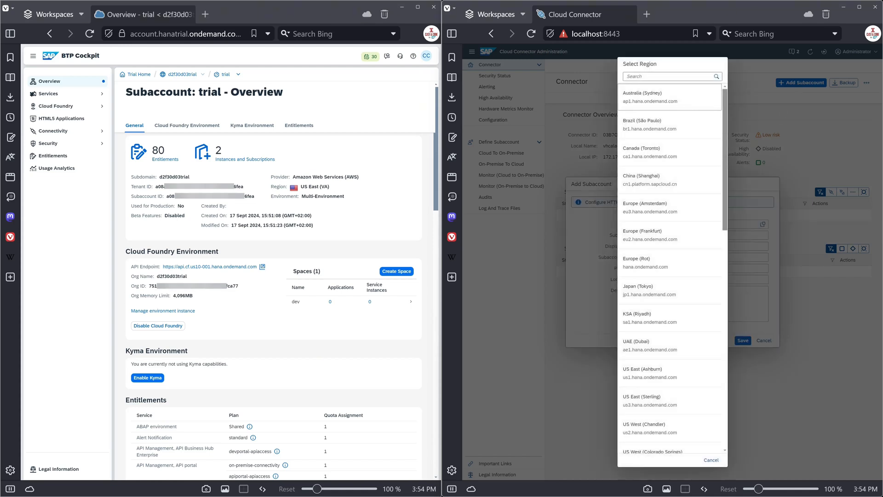
{"action": "type", "text": "u"}
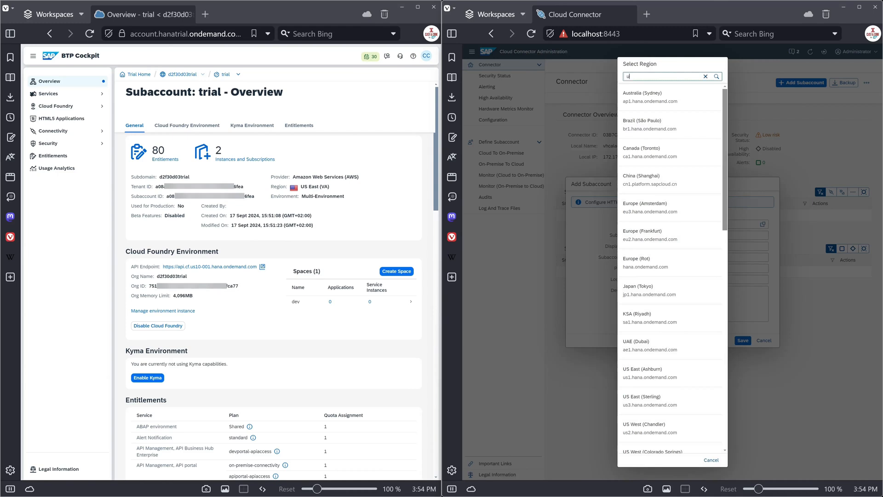
{"action": "type", "text": "s"}
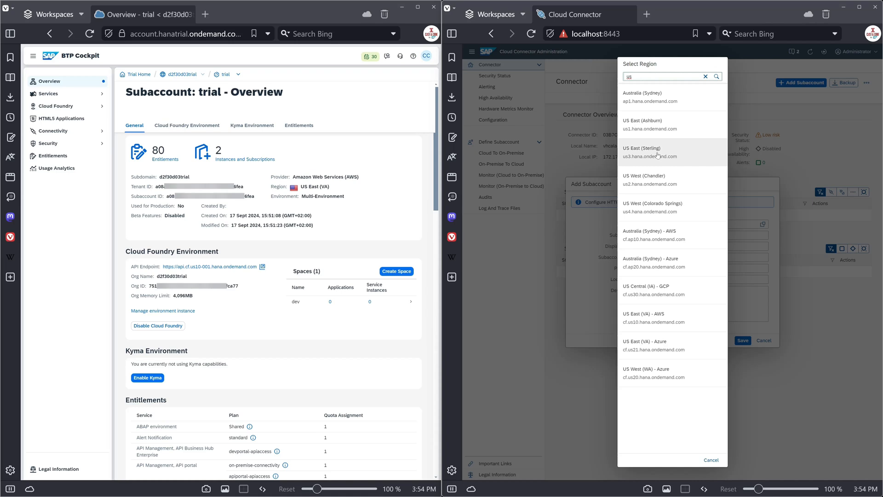
{"action": "mouse_move", "coordinate": [657, 155]}
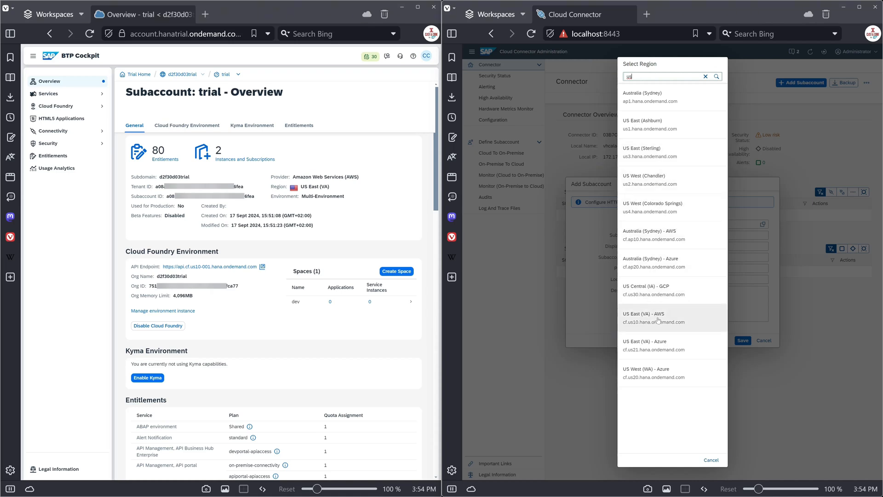
{"action": "left_click", "coordinate": [654, 316]}
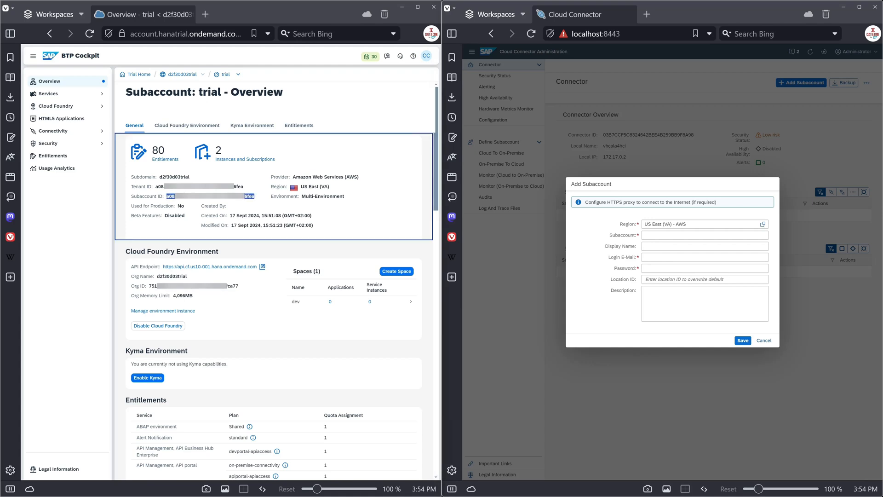
Fill the Subaccount ID, display name d2f30d03trial and login e-mail.
{"action": "left_click", "coordinate": [704, 235]}
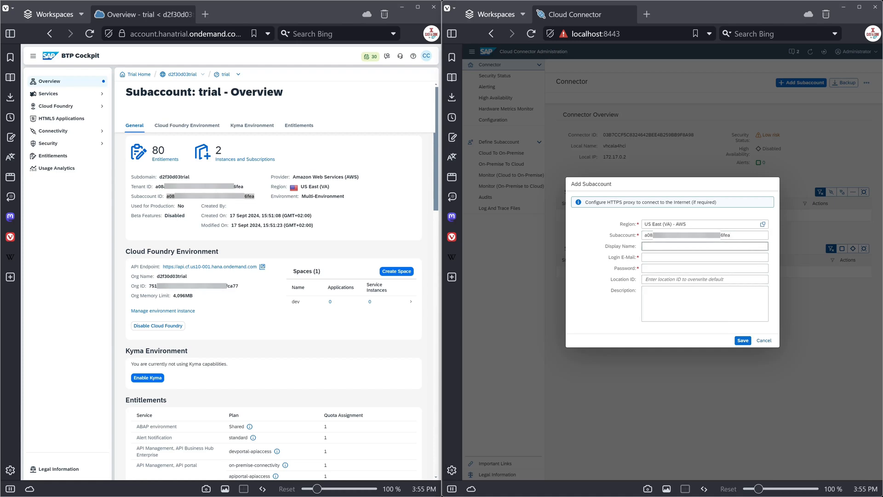
{"action": "left_click", "coordinate": [703, 246]}
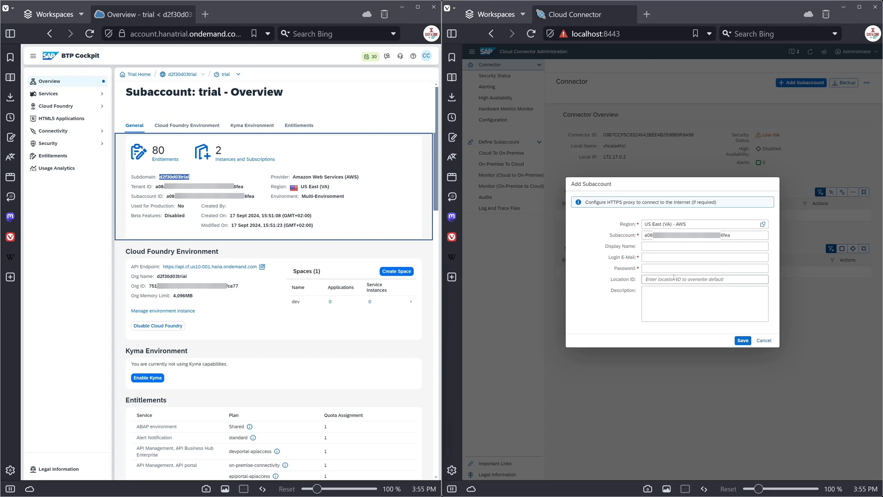
{"action": "left_click", "coordinate": [704, 246]}
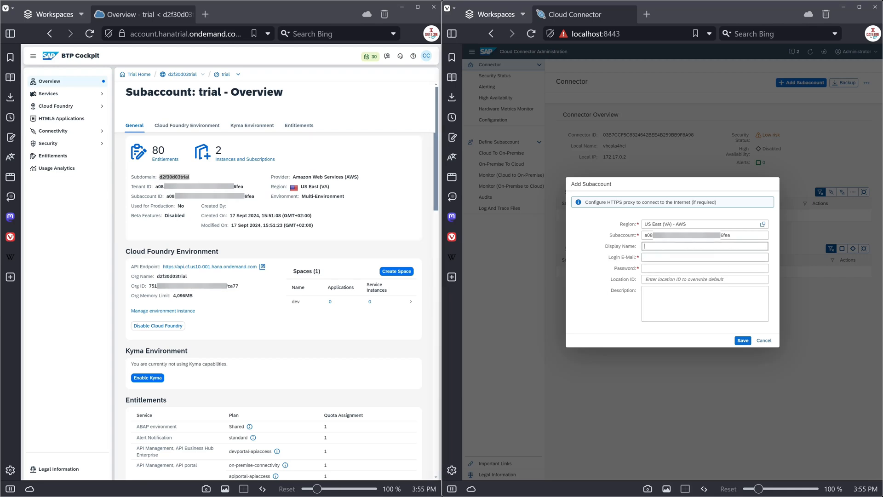
{"action": "type", "text": "d2f30d03trial"}
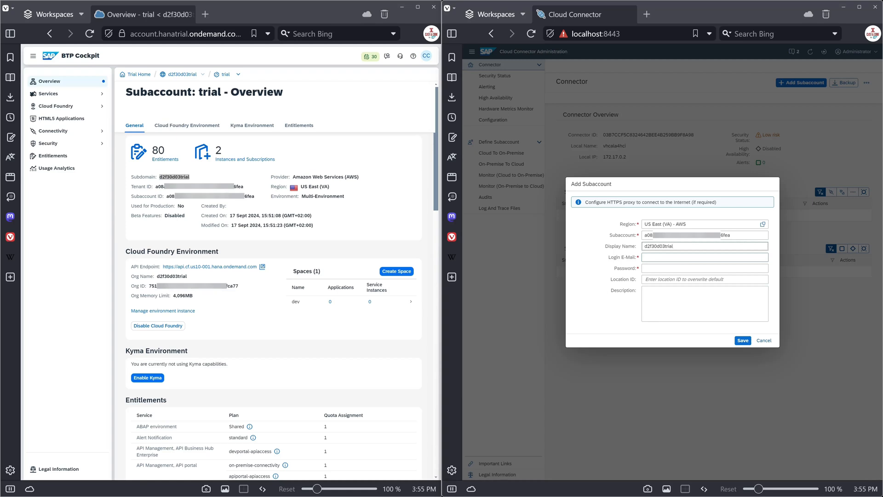
{"action": "left_click", "coordinate": [703, 257]}
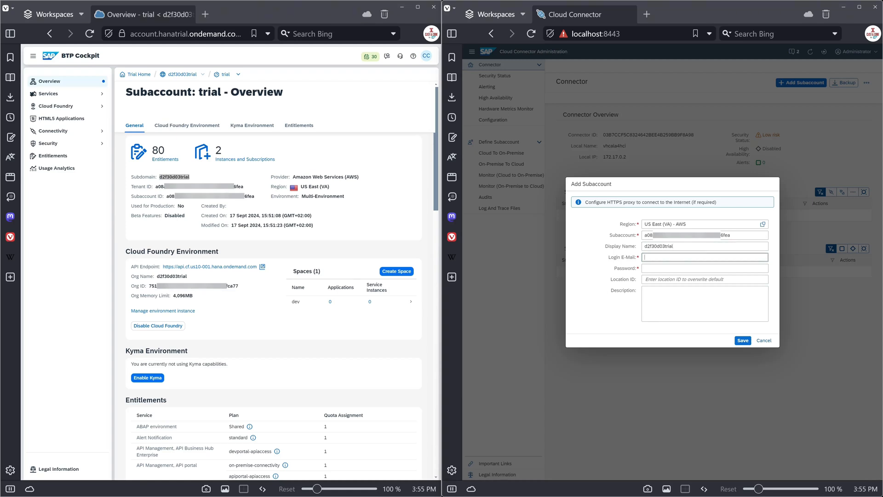
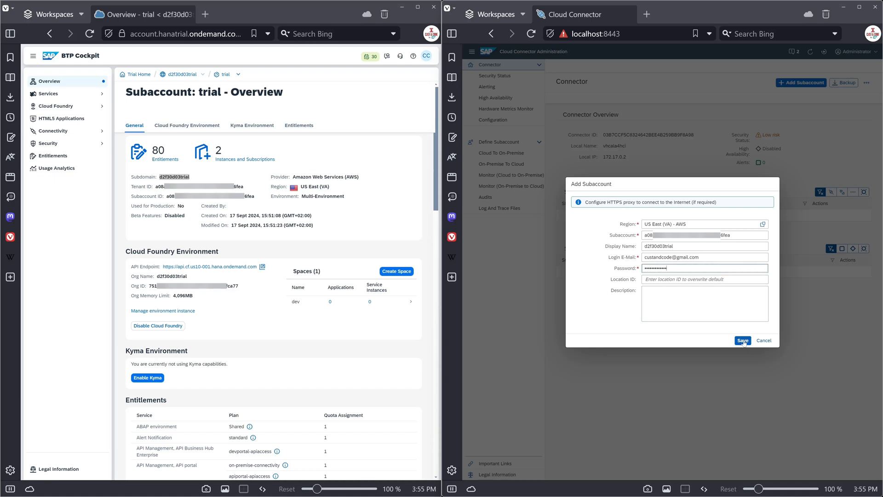
Save the new subaccount so it appears on the dashboard.
{"action": "left_click", "coordinate": [743, 341]}
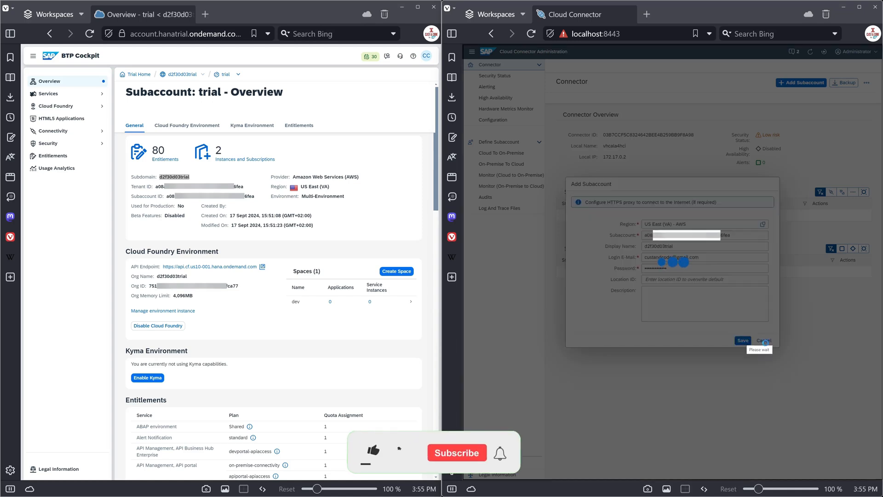
{"action": "left_click", "coordinate": [372, 452]}
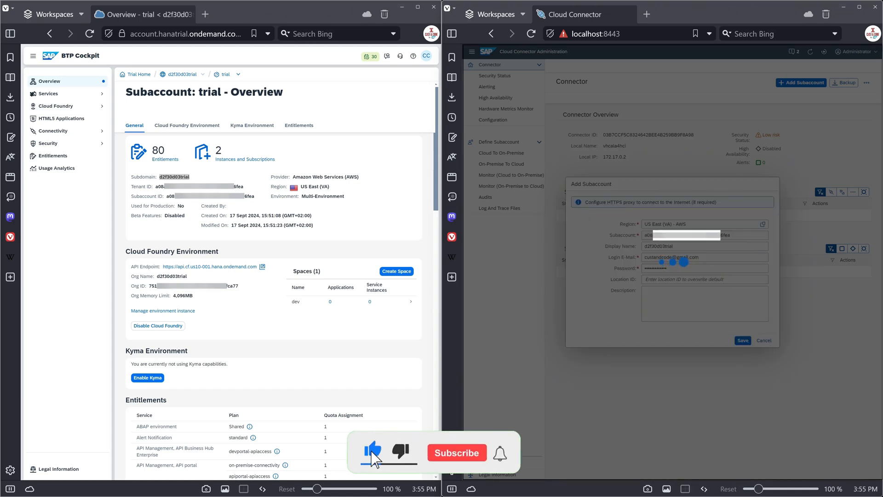
{"action": "left_click", "coordinate": [743, 340]}
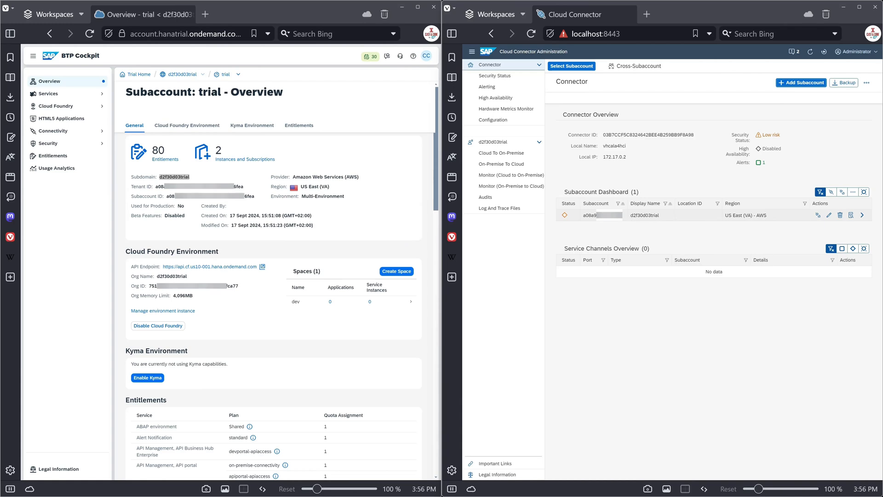
{"action": "left_click", "coordinate": [54, 131]}
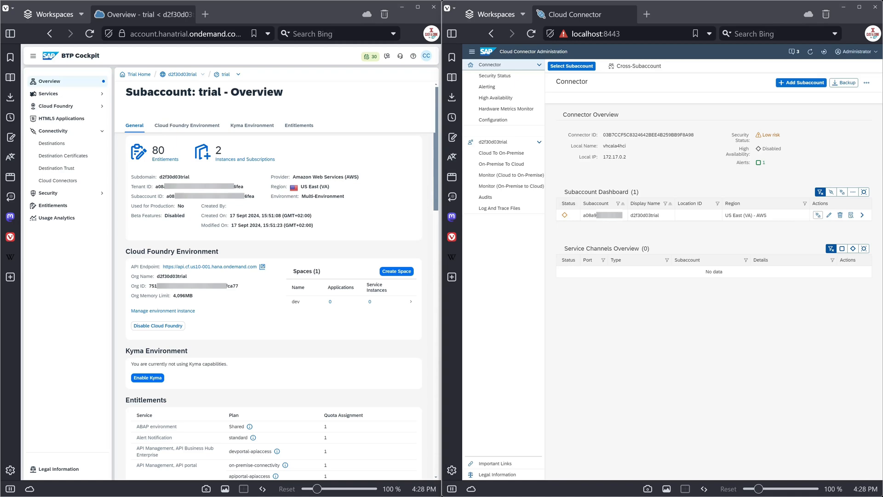
{"action": "left_click", "coordinate": [57, 180]}
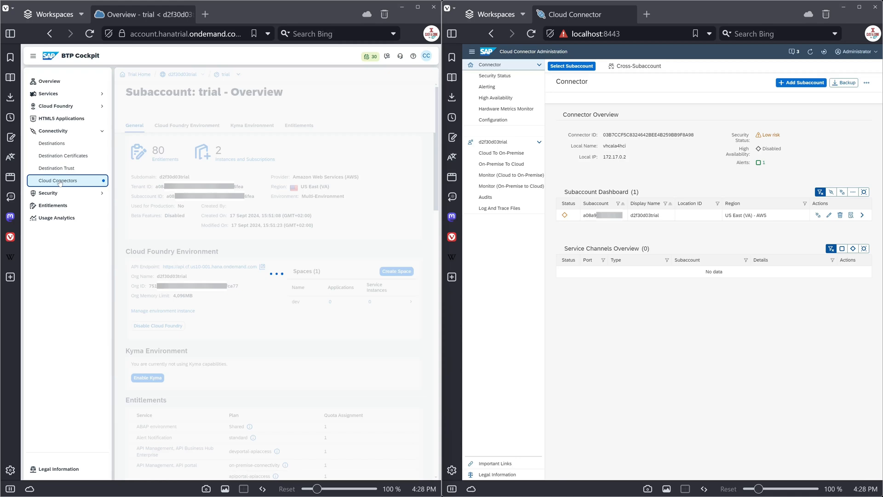
{"action": "left_click", "coordinate": [57, 180]}
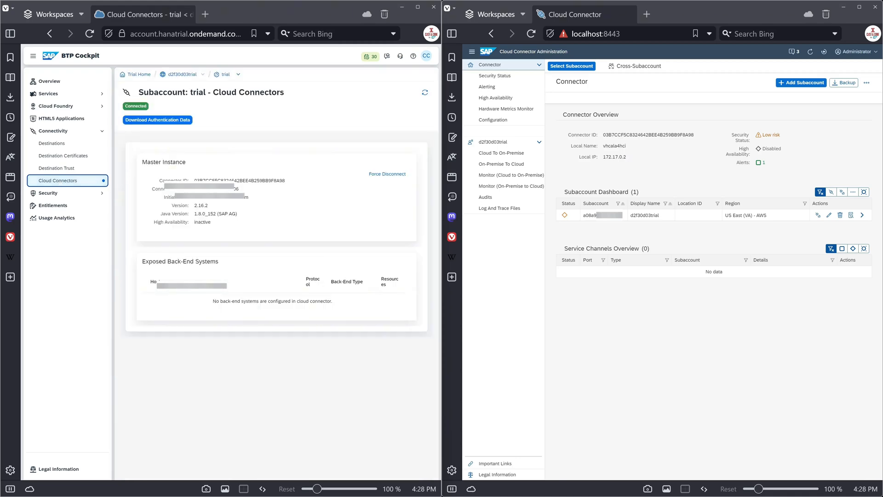
{"action": "mouse_move", "coordinate": [218, 172]}
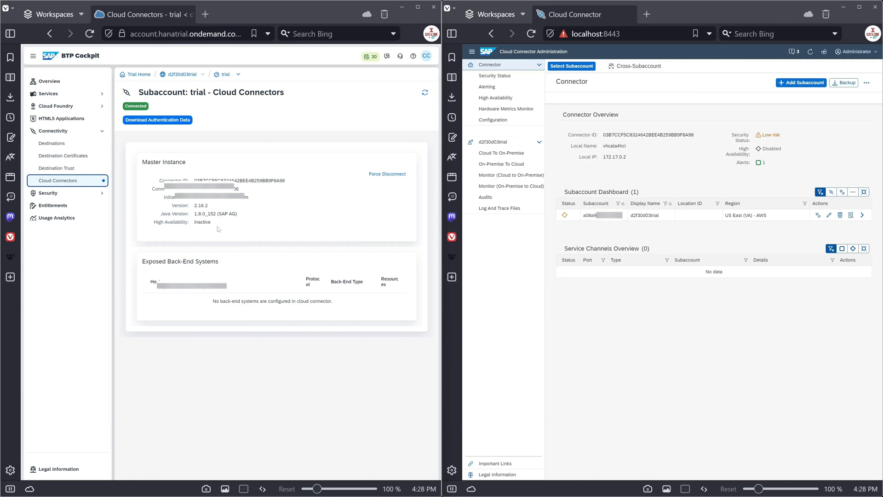
{"action": "left_click", "coordinate": [48, 81]}
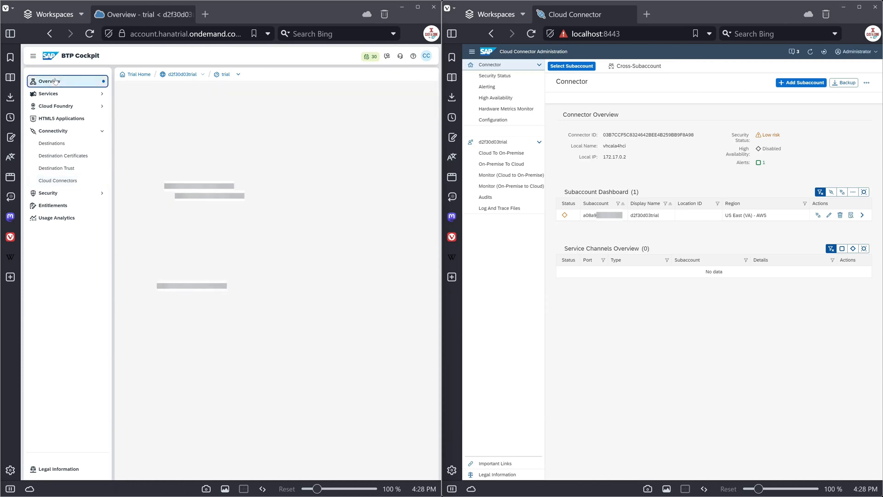
{"action": "left_click", "coordinate": [49, 81]}
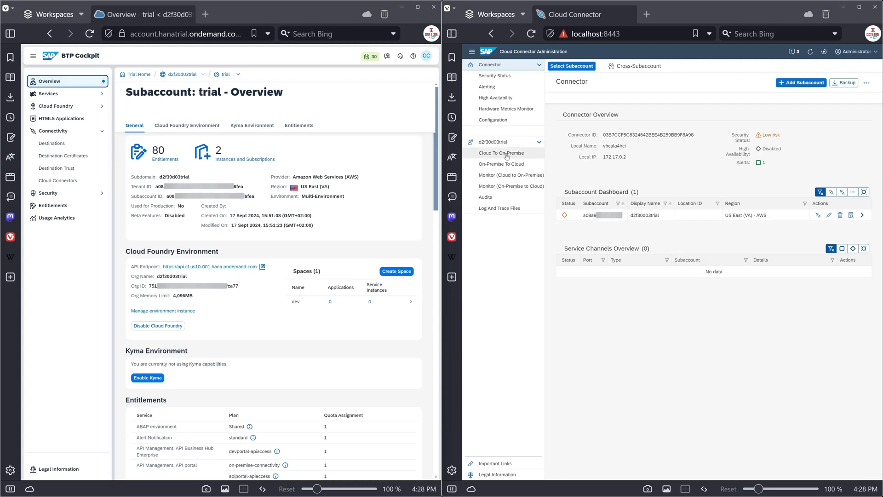
{"action": "mouse_move", "coordinate": [501, 152]}
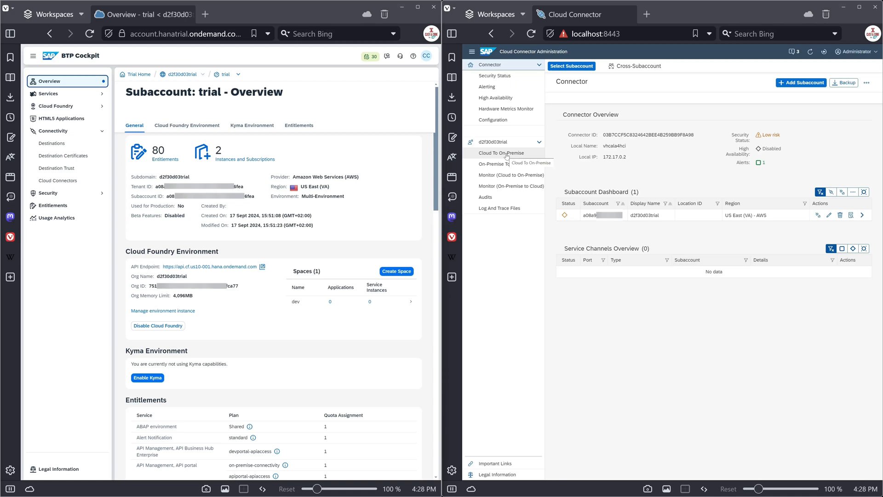
Start a Cloud To On-Premise mapping for an ABAP System over HTTPS with its internal host and port.
{"action": "left_click", "coordinate": [500, 153]}
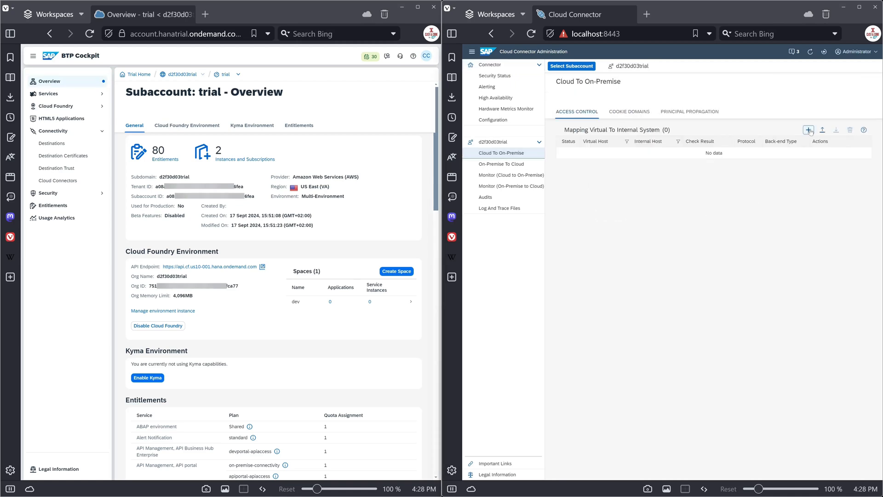
{"action": "left_click", "coordinate": [807, 129]}
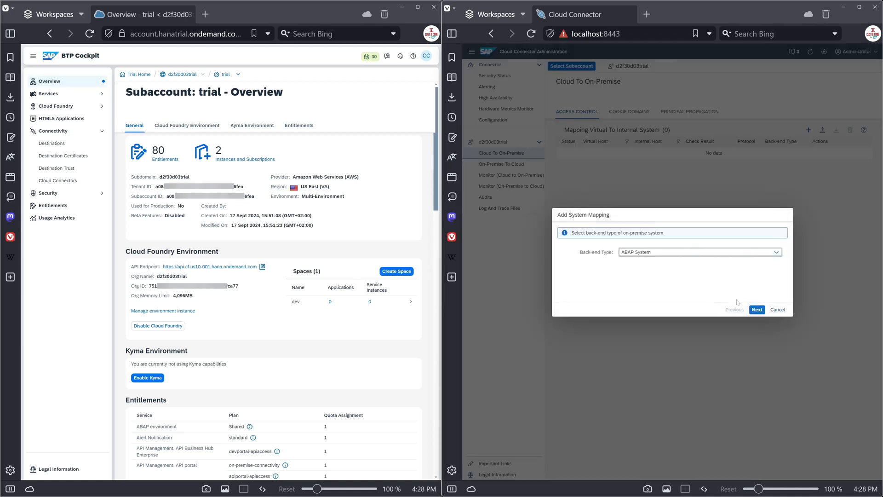
{"action": "left_click", "coordinate": [756, 309]}
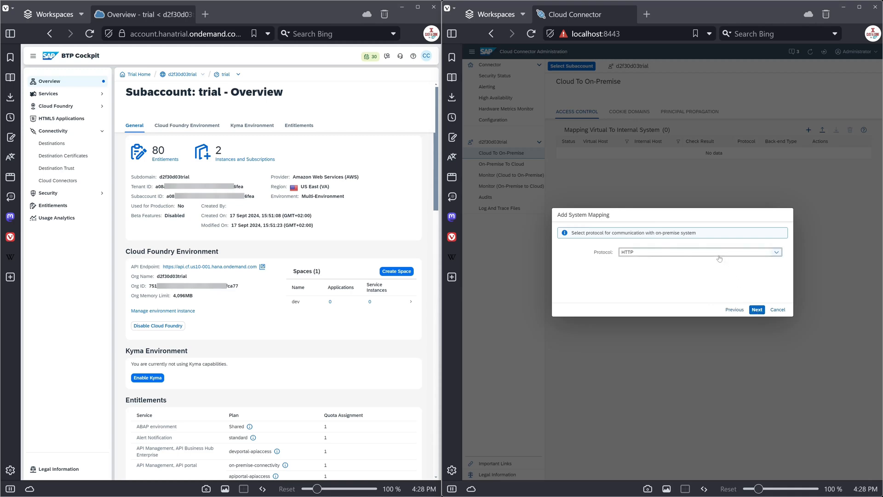
{"action": "left_click", "coordinate": [699, 252]}
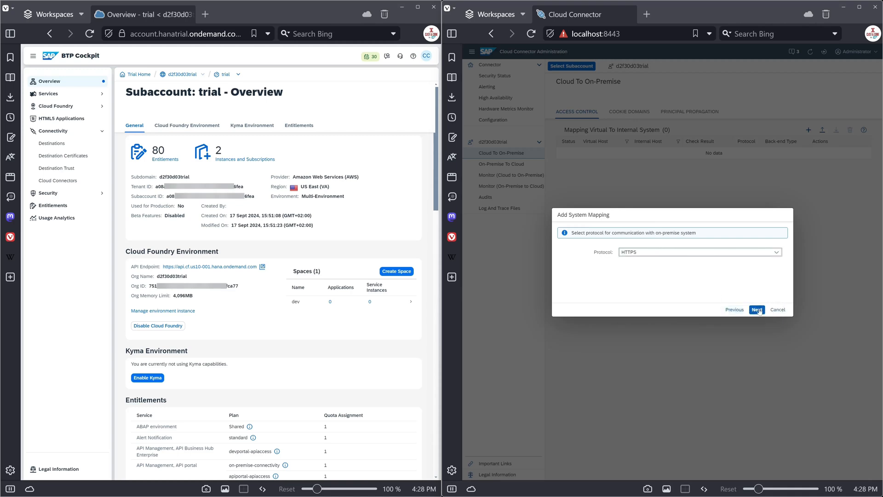
{"action": "left_click", "coordinate": [757, 309]}
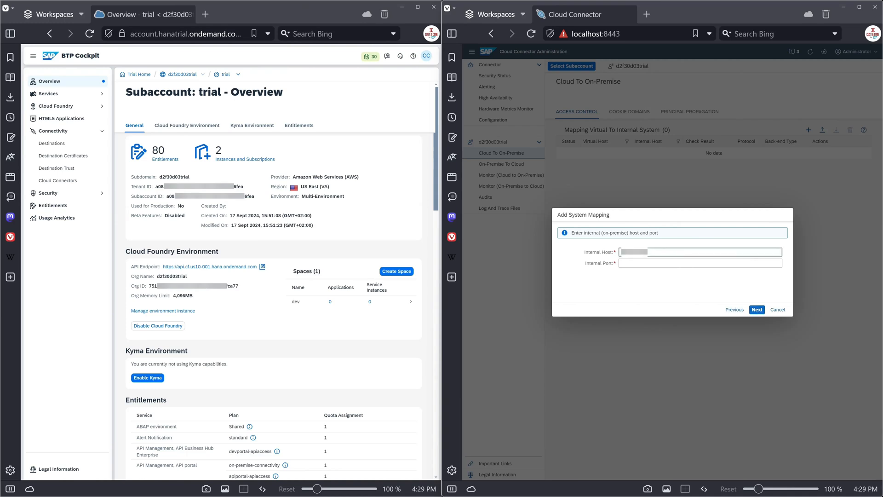
{"action": "type", "text": "84"}
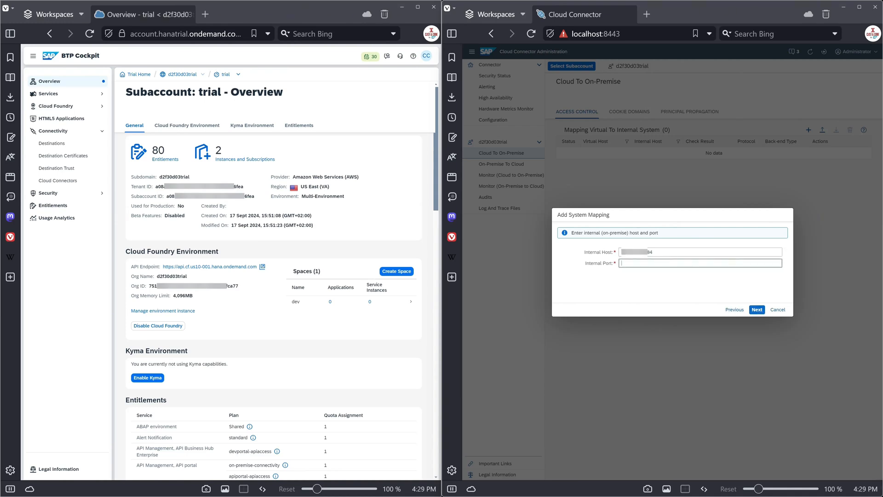
{"action": "type", "text": "50001"}
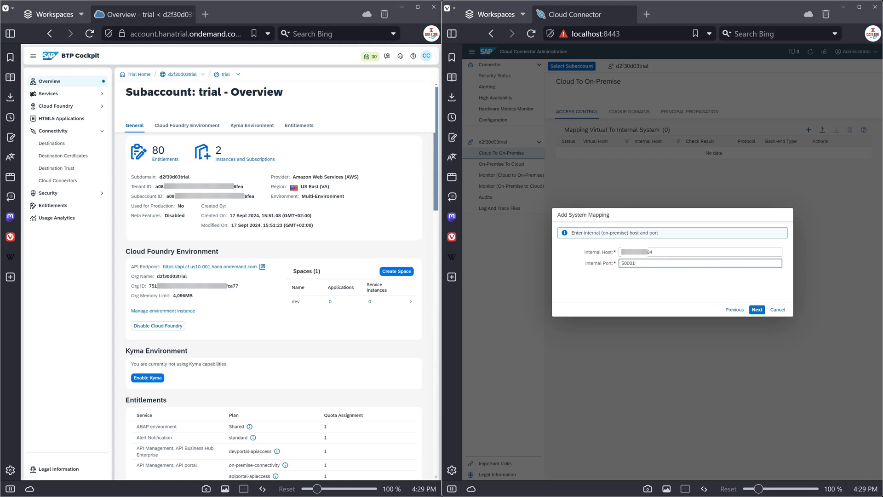
Set virtual host s4hana:50001 and keep default principal propagation and certificate logon settings.
{"action": "left_click", "coordinate": [757, 309]}
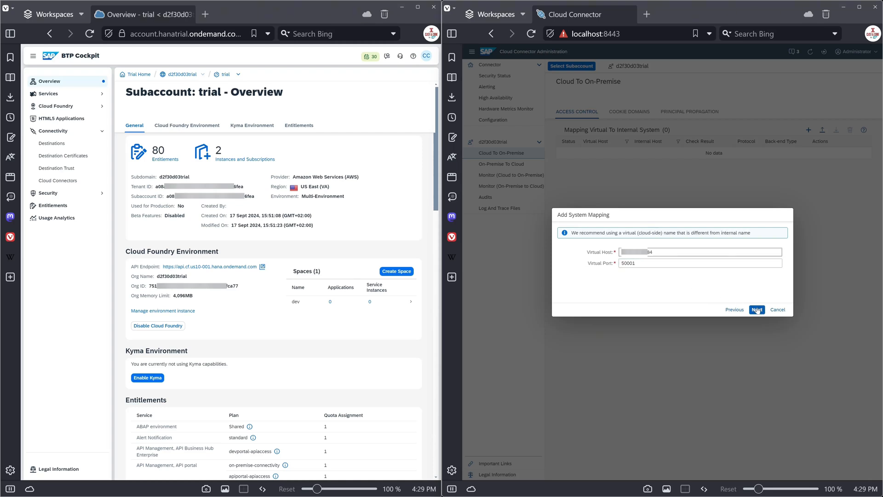
{"action": "left_click", "coordinate": [700, 252]}
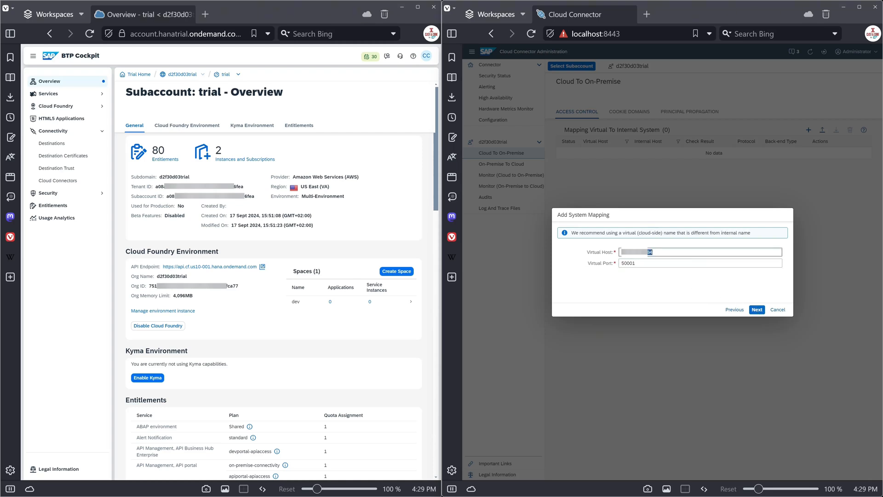
{"action": "type", "text": "s4hana"}
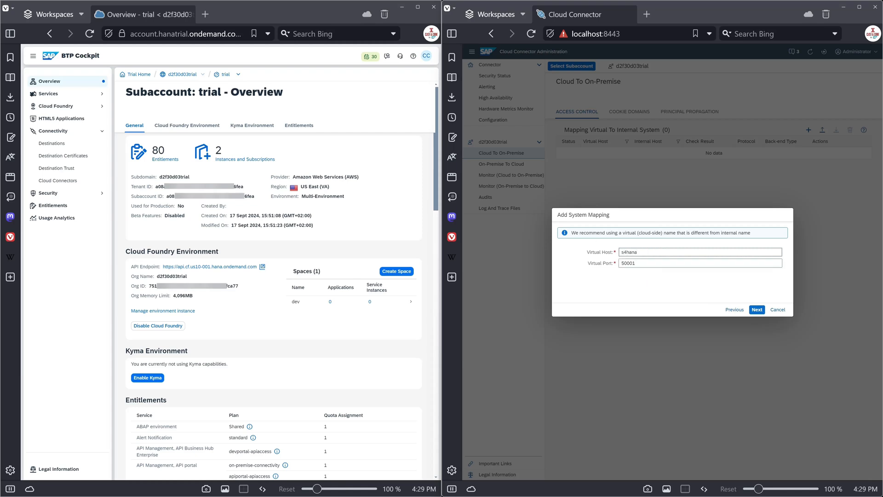
{"action": "left_click", "coordinate": [757, 309]}
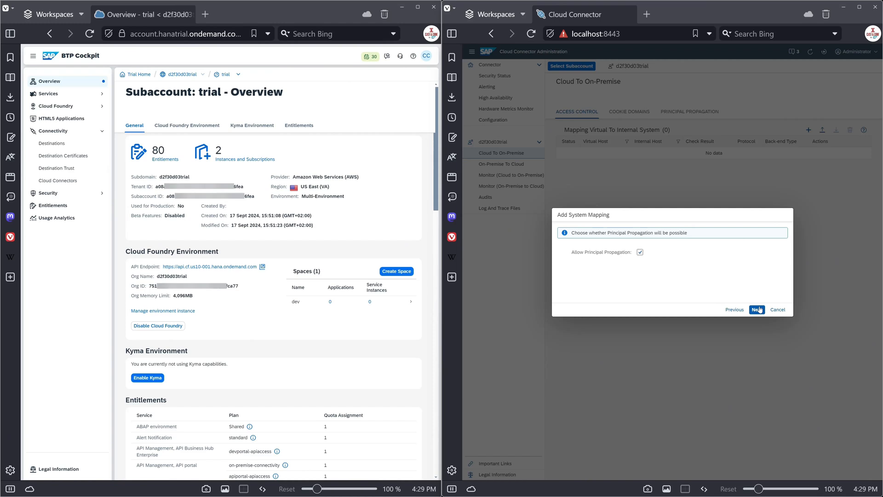
{"action": "left_click", "coordinate": [757, 309]}
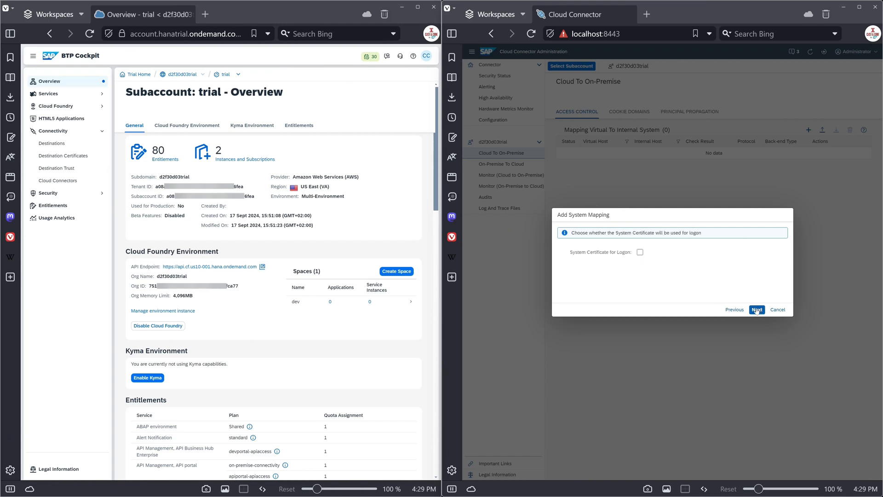
{"action": "left_click", "coordinate": [757, 309]}
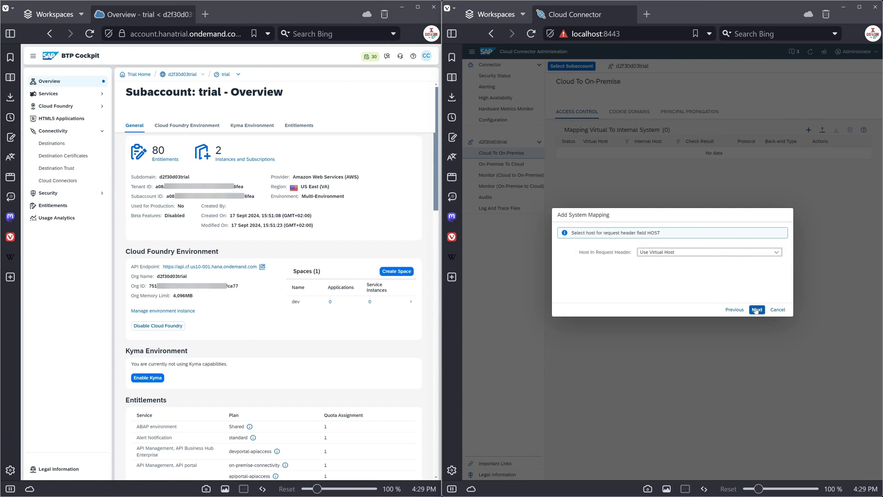
{"action": "mouse_move", "coordinate": [757, 310]}
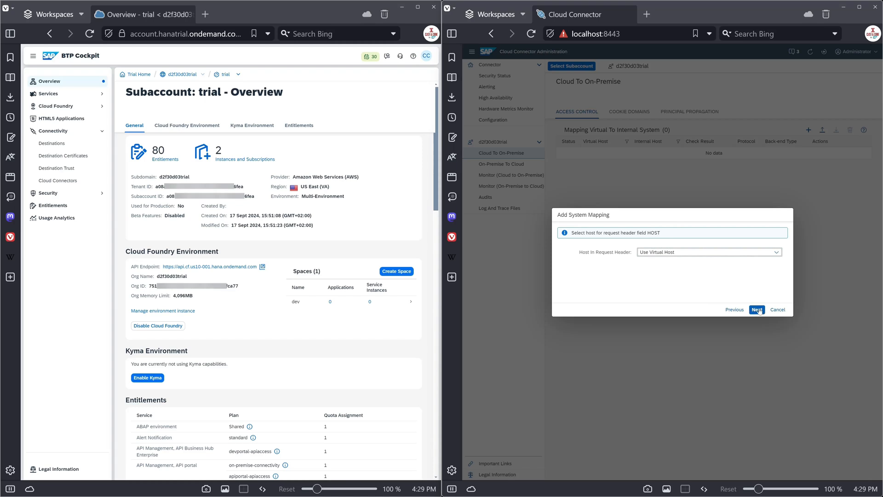
{"action": "left_click", "coordinate": [756, 309]}
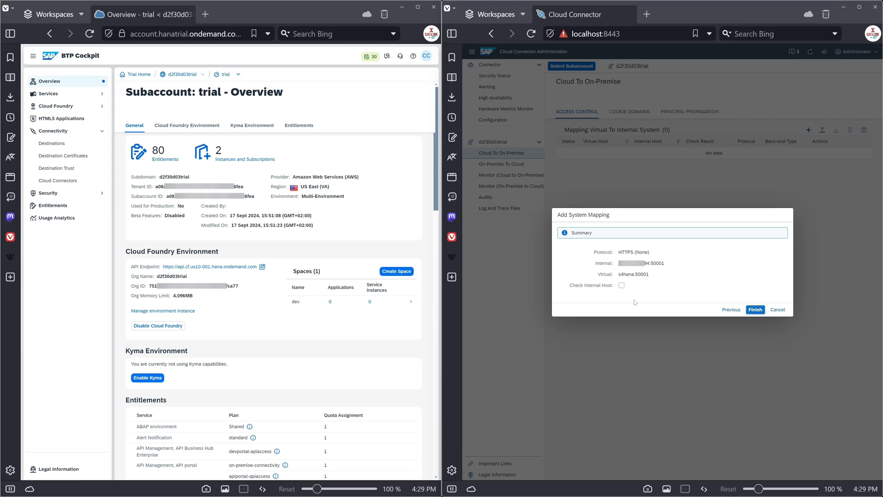
Finish with Check Internal Host ticked and show details of the Not Reachable TLS failure.
{"action": "left_click", "coordinate": [622, 285]}
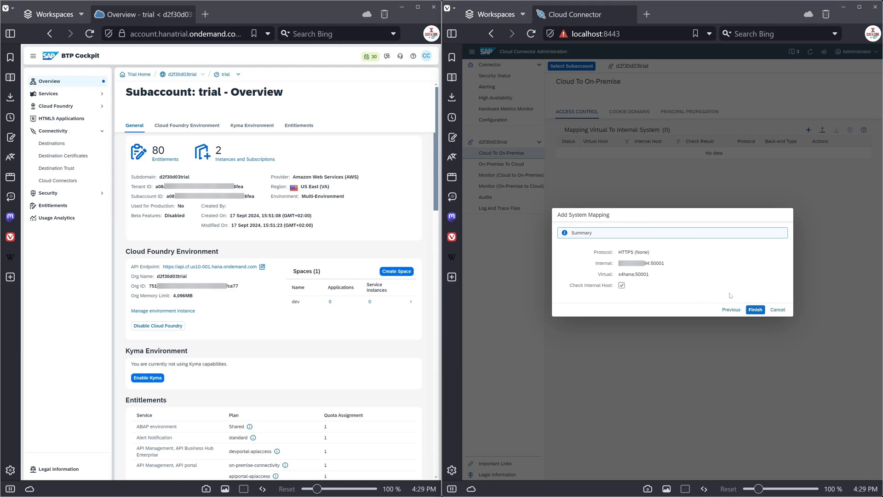
{"action": "left_click", "coordinate": [755, 309]}
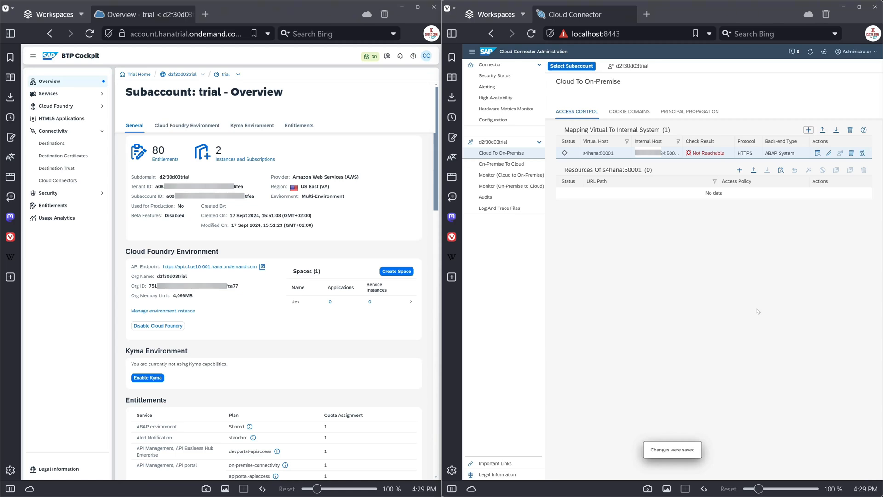
{"action": "mouse_move", "coordinate": [863, 153]}
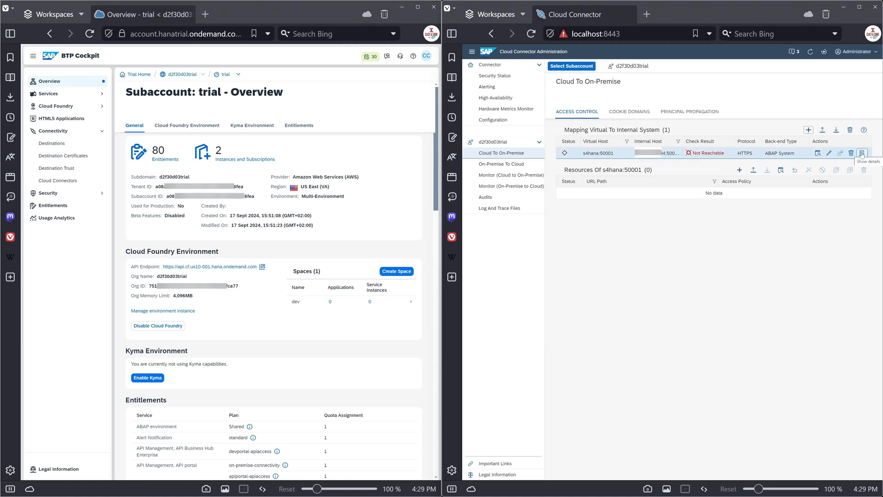
{"action": "left_click", "coordinate": [862, 153]}
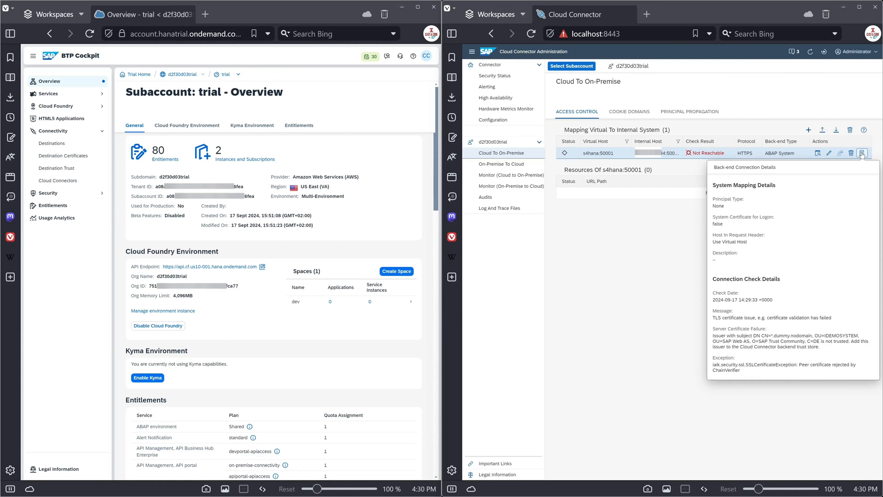
{"action": "mouse_move", "coordinate": [825, 217]}
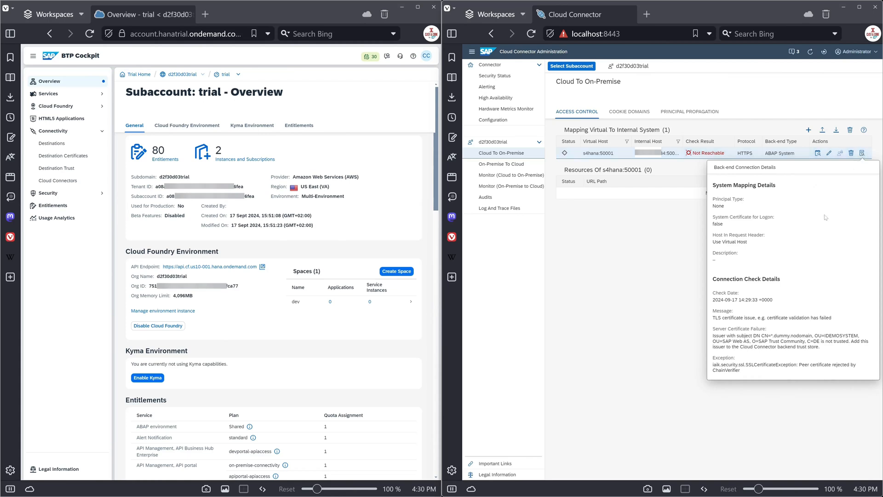
{"action": "mouse_move", "coordinate": [801, 308]}
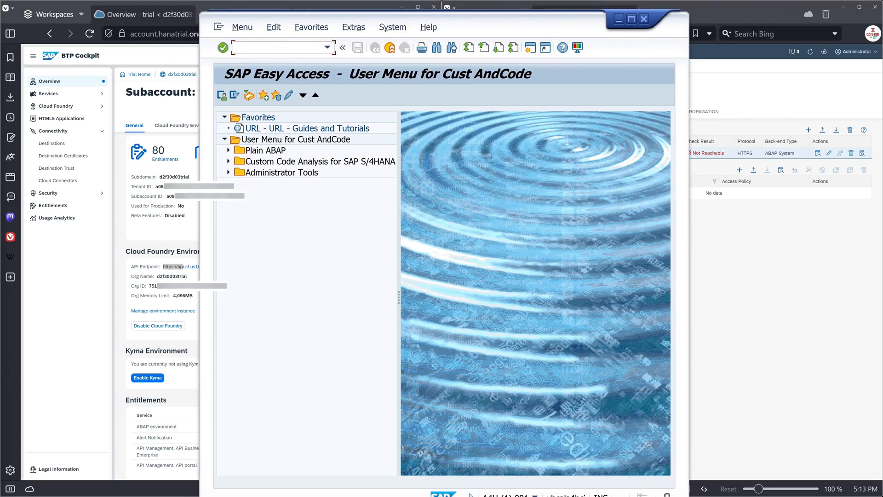
Run STRUST and display the SSL server Standard certificate in the Trust Manager.
{"action": "type", "text": "strust"}
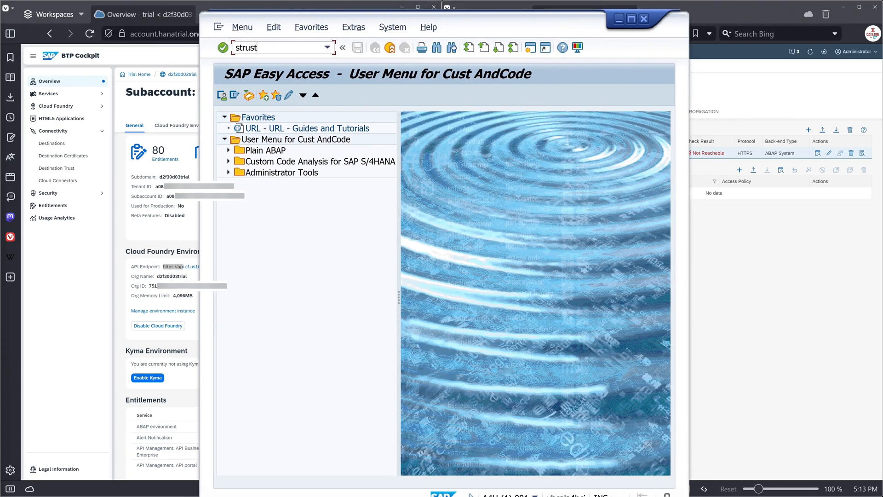
{"action": "key", "text": "Enter"}
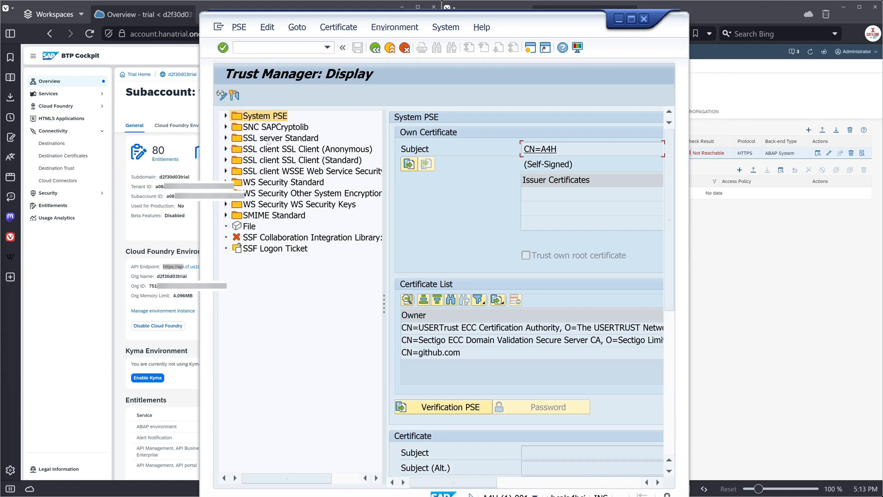
{"action": "left_click", "coordinate": [278, 138]}
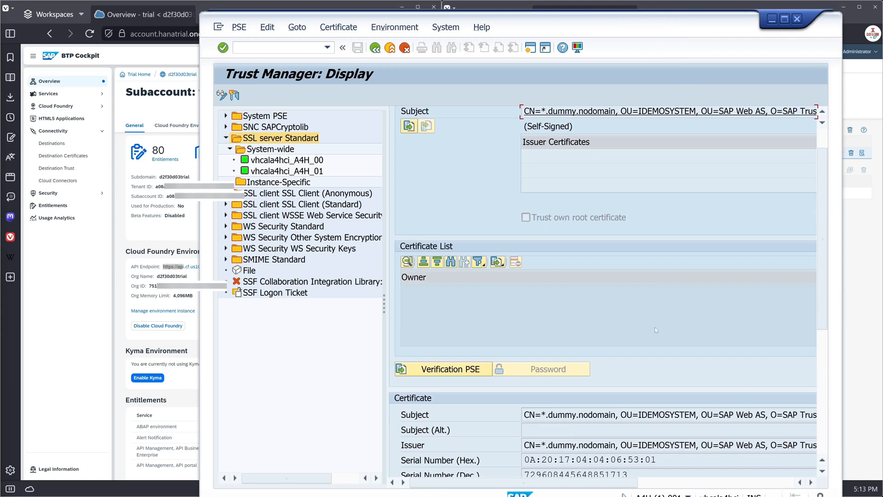
{"action": "scroll", "scroll_direction": "down", "scroll_amount": 3}
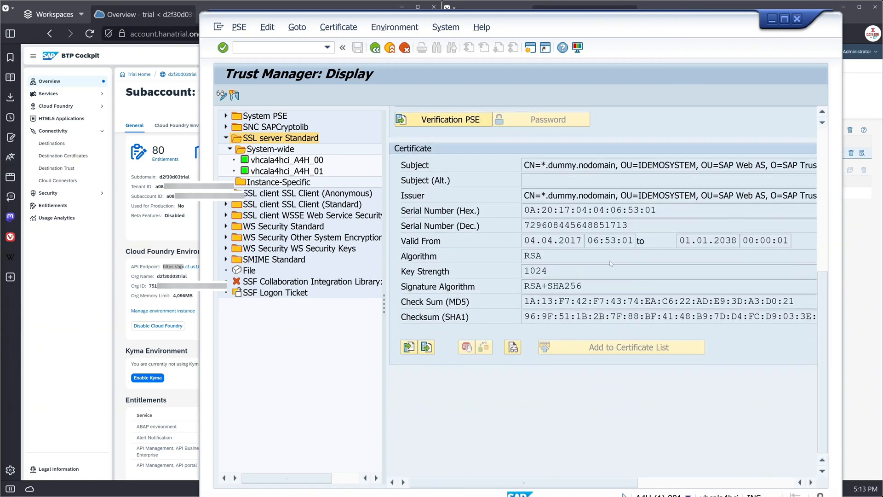
{"action": "mouse_move", "coordinate": [426, 346]}
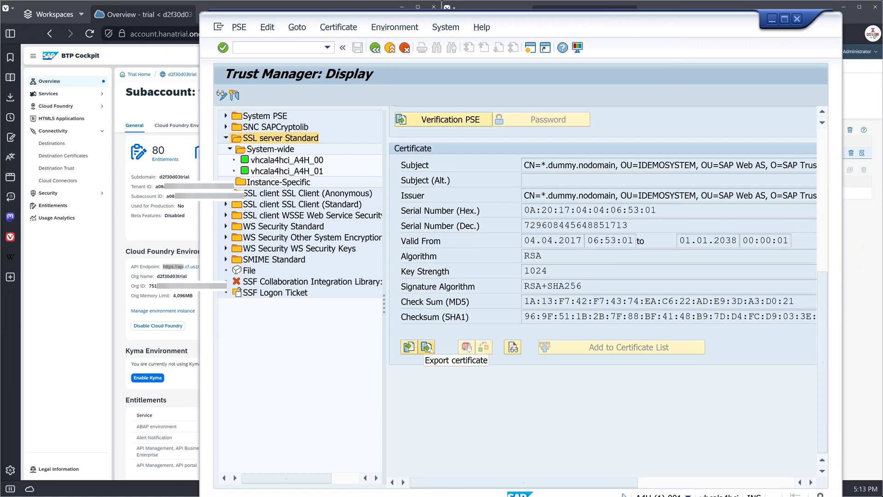
Export the server certificate to C:\temp\cert in binary format.
{"action": "left_click", "coordinate": [407, 346]}
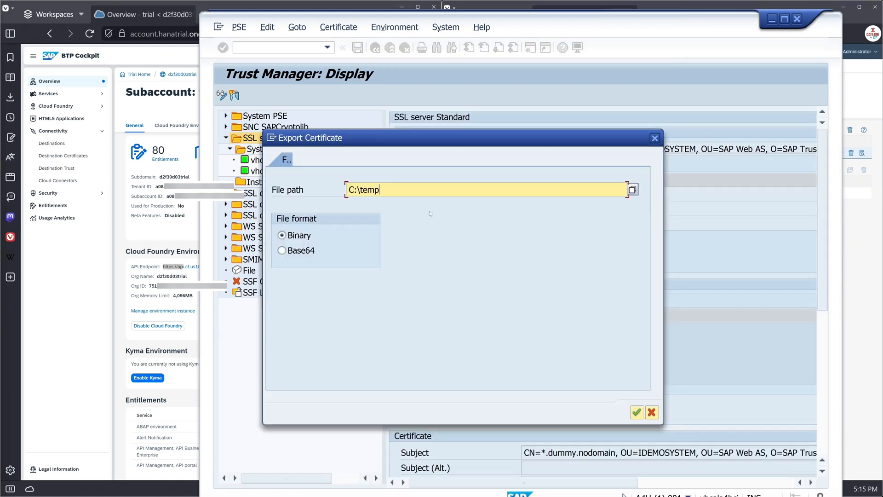
{"action": "type", "text": "\\cert"}
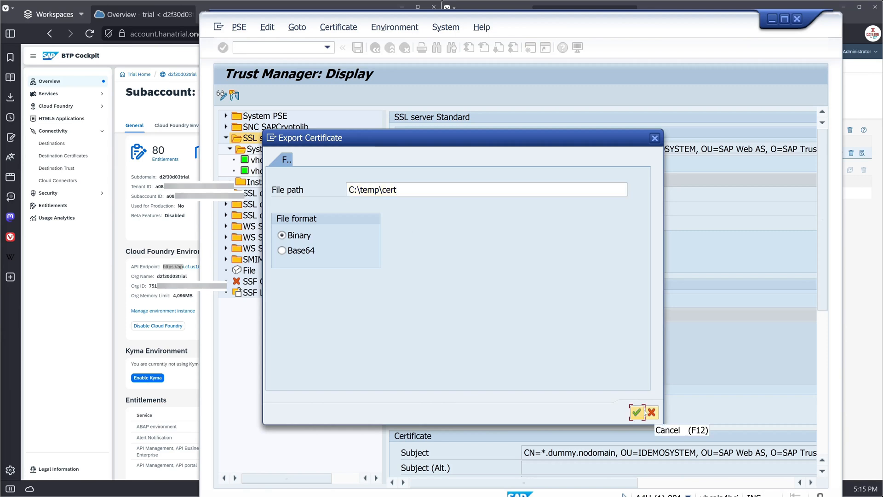
{"action": "left_click", "coordinate": [637, 412]}
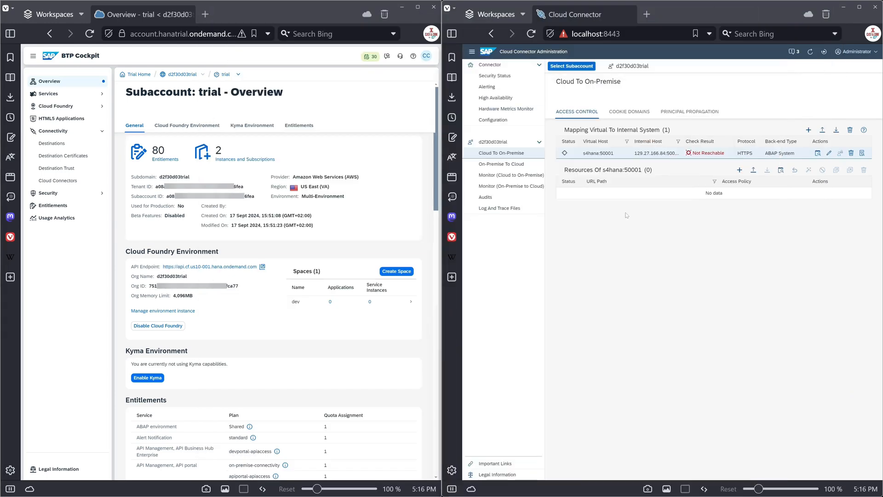
Add the exported C:\temp\cert certificate to the On-Premise backend trust store allowlist and save.
{"action": "left_click", "coordinate": [493, 120]}
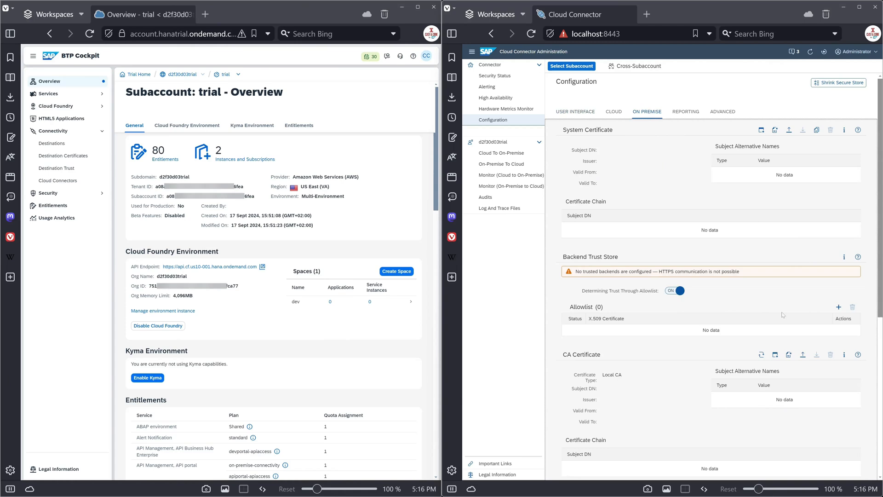
{"action": "left_click", "coordinate": [839, 307]}
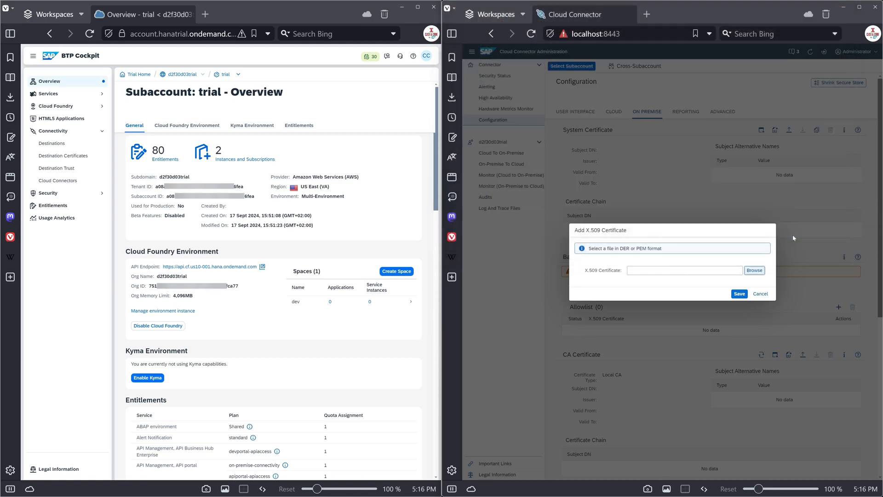
{"action": "left_click", "coordinate": [739, 293]}
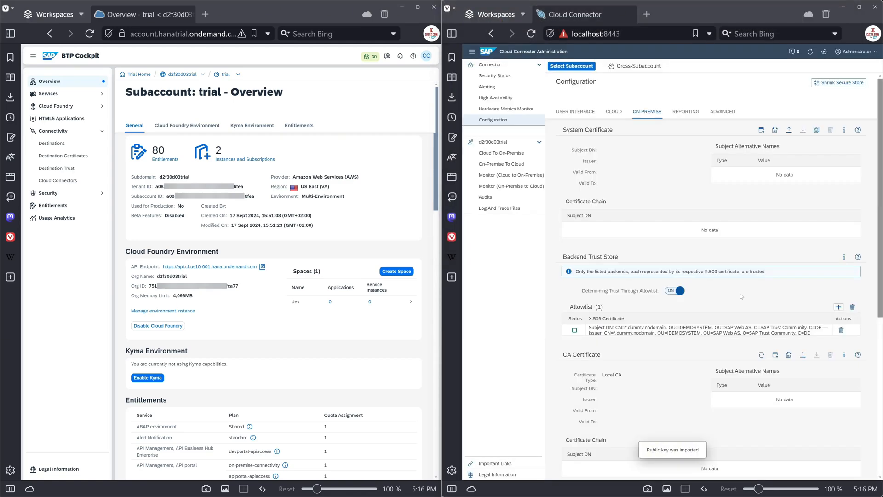
{"action": "left_click", "coordinate": [575, 330]}
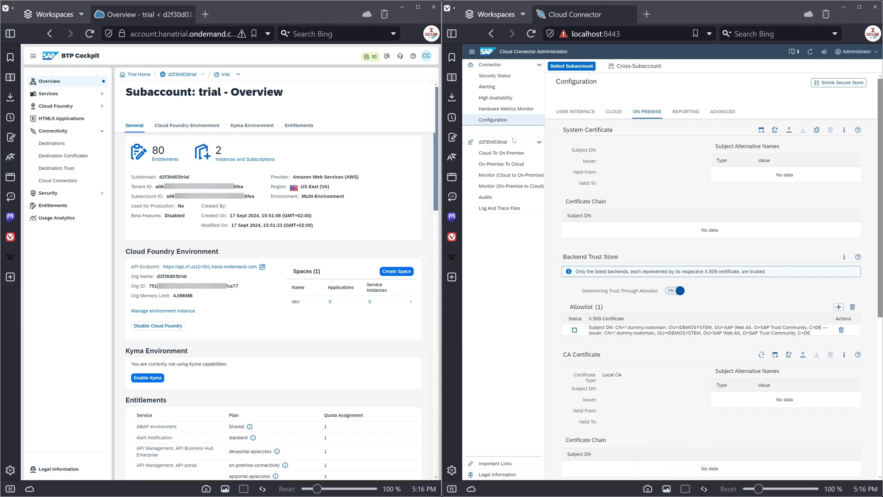
Set the s4hana:50001 mapping's internal host to vhcala4hci.dummy.nodomain with a reachability check and save.
{"action": "left_click", "coordinate": [491, 142]}
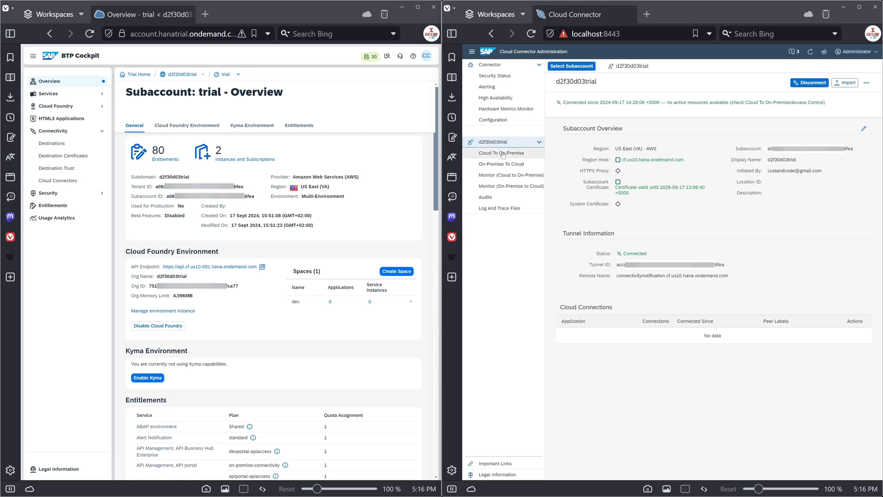
{"action": "left_click", "coordinate": [501, 153]}
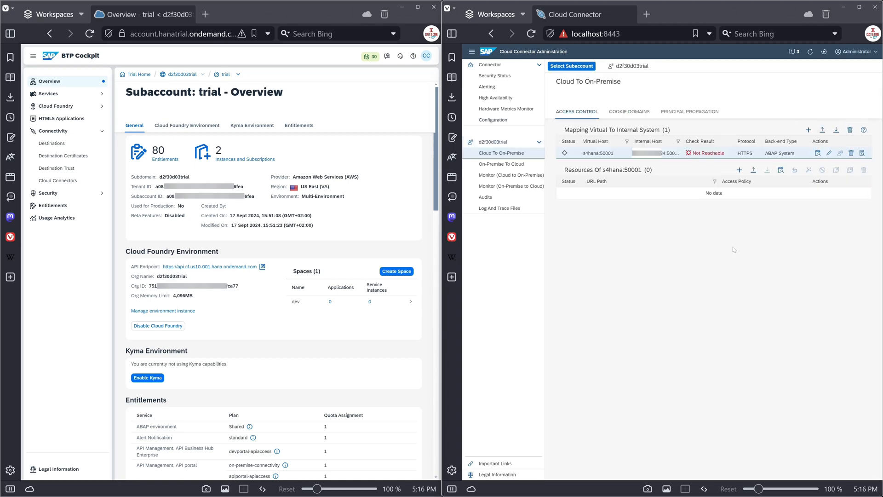
{"action": "left_click", "coordinate": [829, 153]}
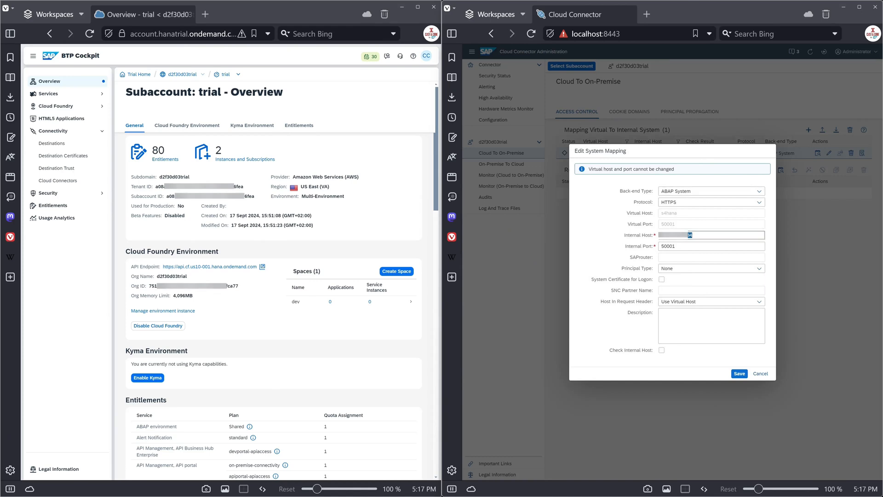
{"action": "type", "text": "vhcala4hci.dummy.nodomain"}
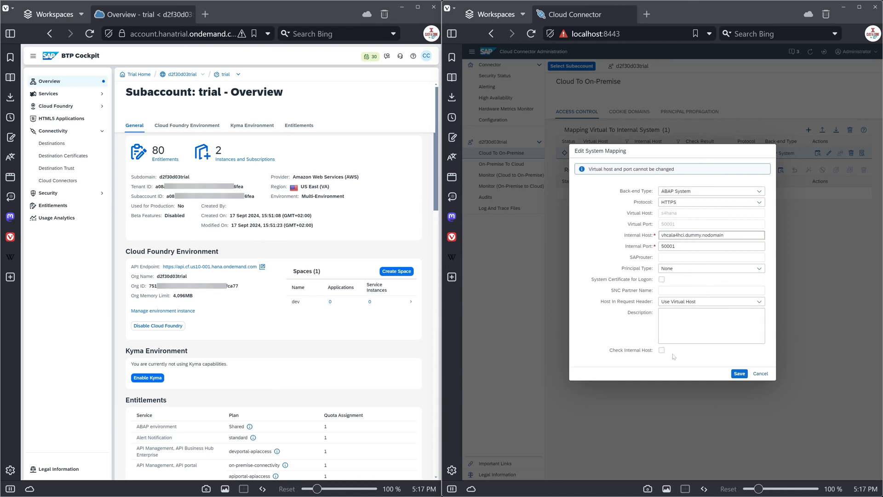
{"action": "left_click", "coordinate": [739, 373]}
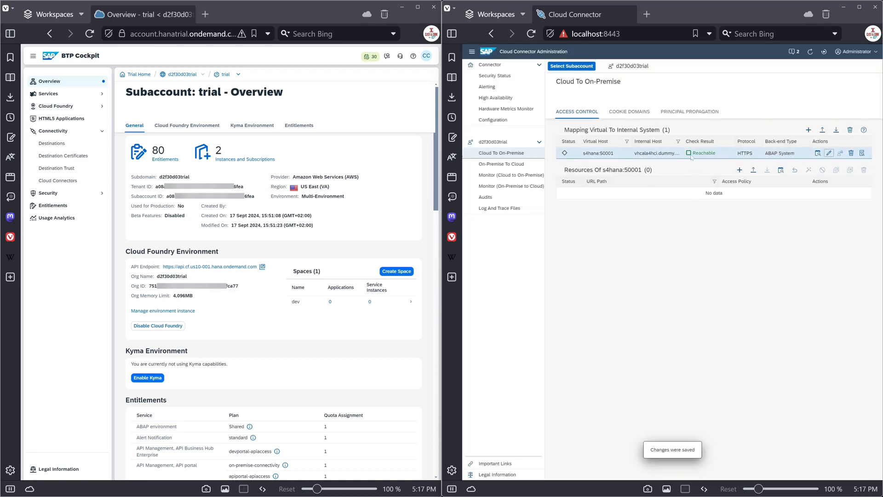
{"action": "mouse_move", "coordinate": [701, 153]}
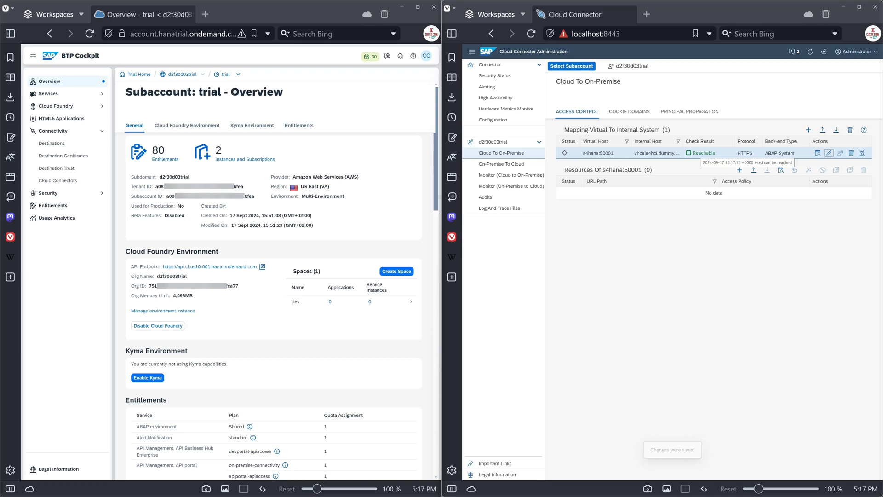
Add resource '/' to the mapping with Path And All Sub-Paths allowed.
{"action": "left_click", "coordinate": [740, 169]}
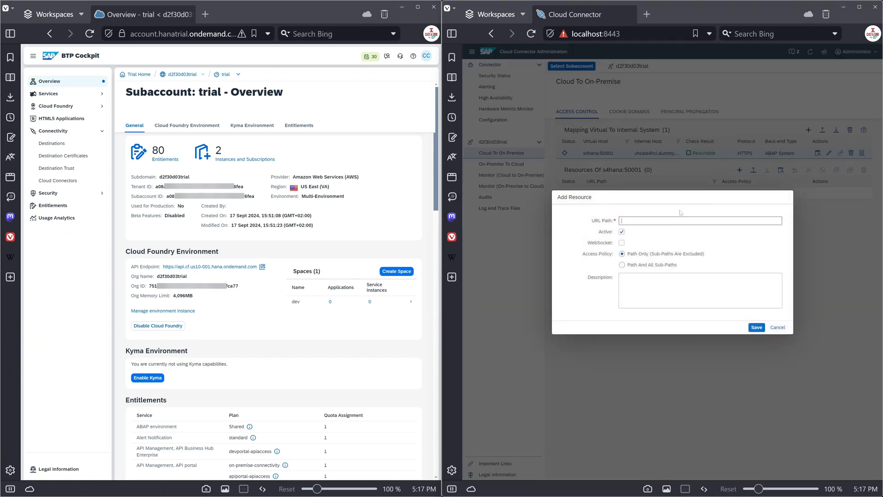
{"action": "type", "text": "/"}
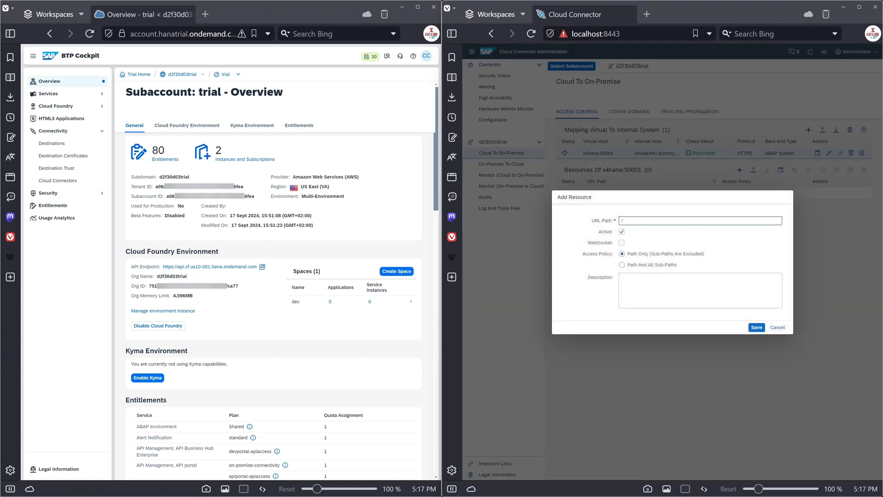
{"action": "left_click", "coordinate": [622, 265]}
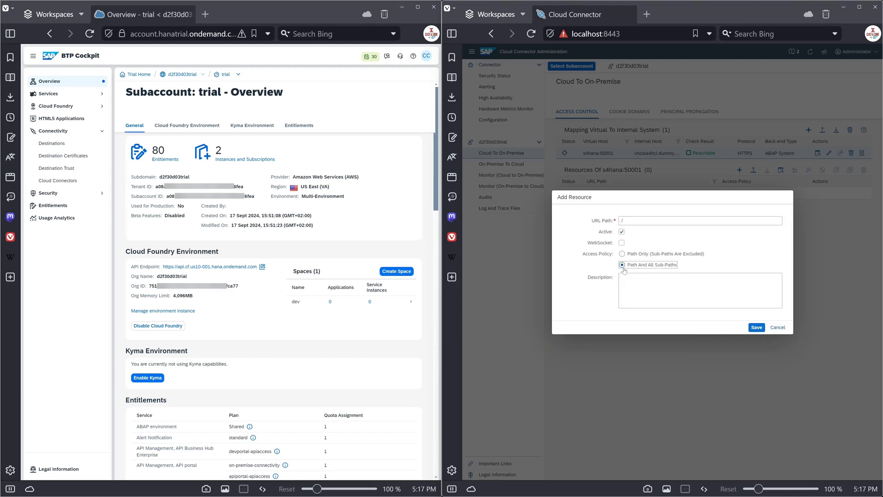
{"action": "left_click", "coordinate": [756, 327]}
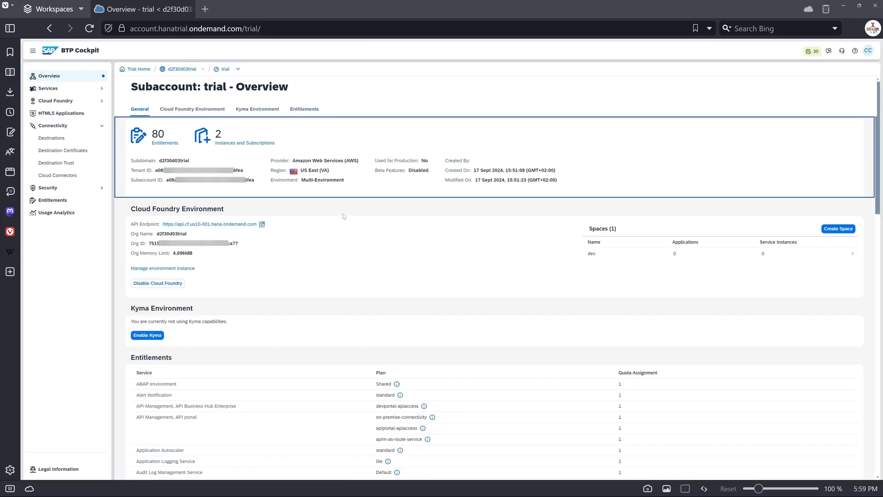
{"action": "mouse_move", "coordinate": [72, 170]}
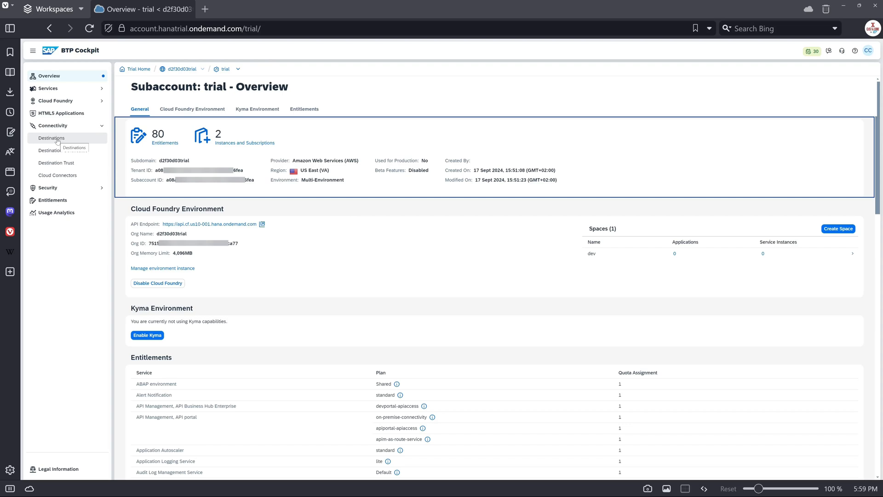
{"action": "left_click", "coordinate": [51, 138]}
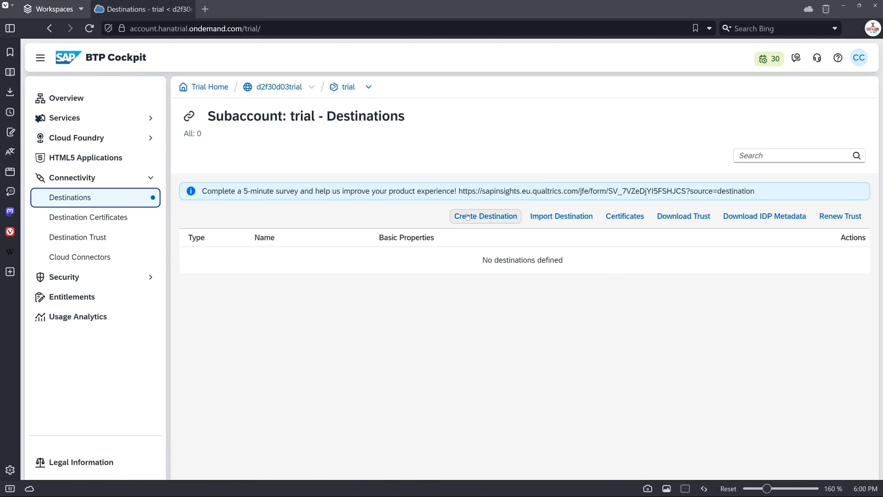
{"action": "mouse_move", "coordinate": [485, 216]}
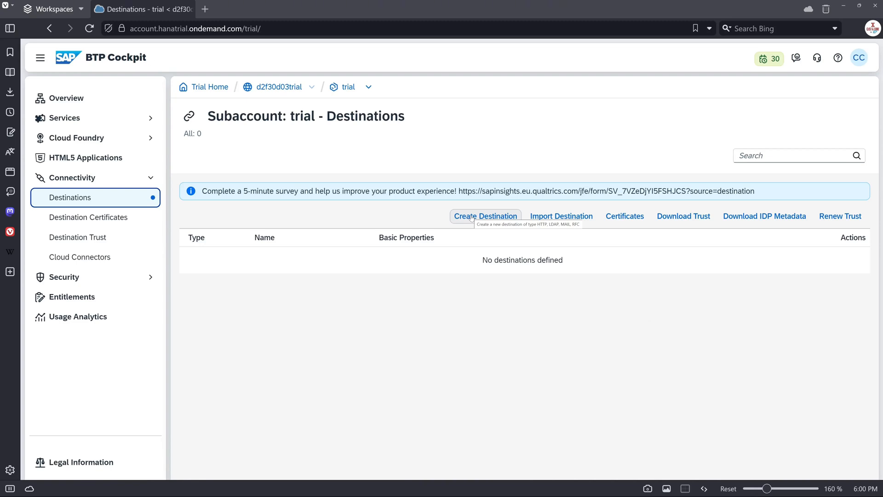
{"action": "left_click", "coordinate": [481, 215]}
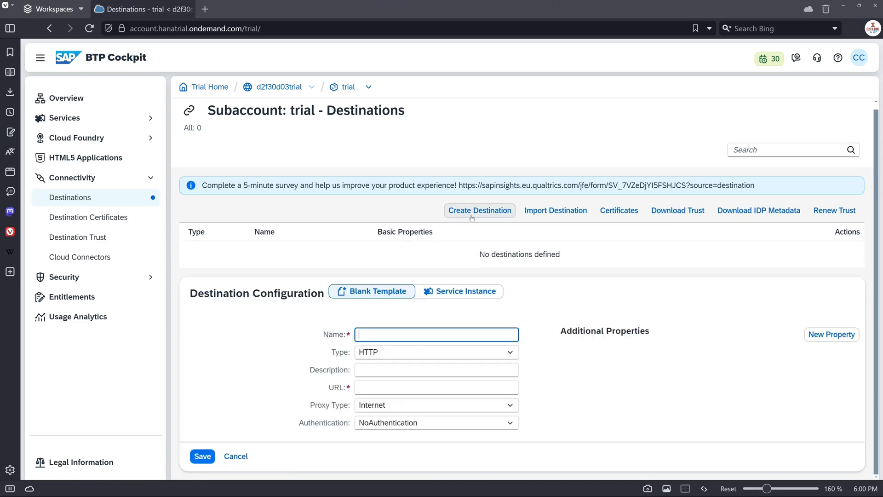
{"action": "type", "text": "a4h"}
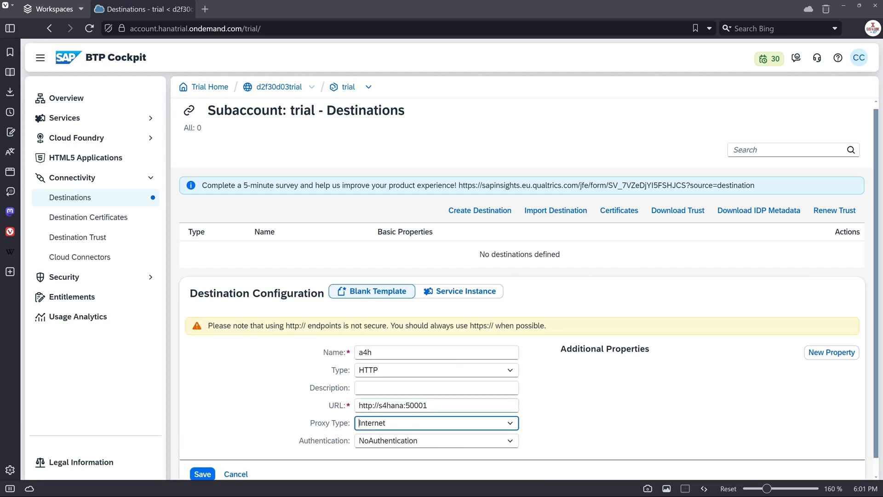
{"action": "mouse_move", "coordinate": [509, 423]}
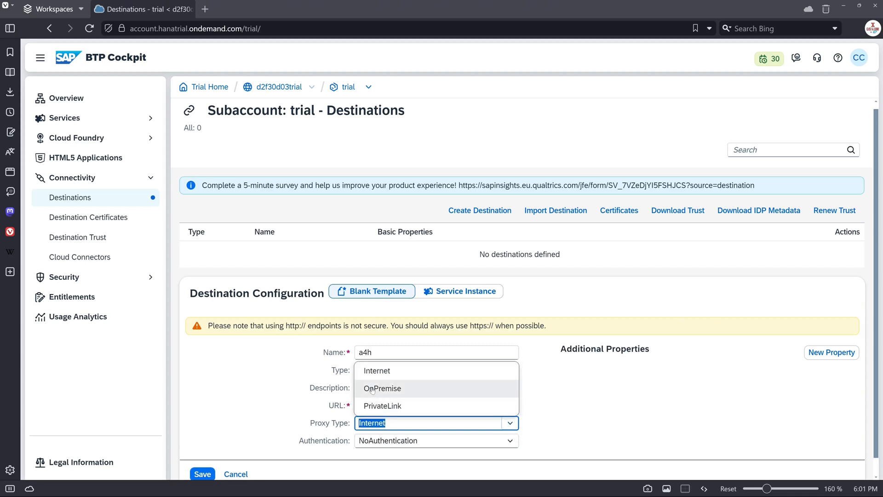
{"action": "left_click", "coordinate": [383, 388]}
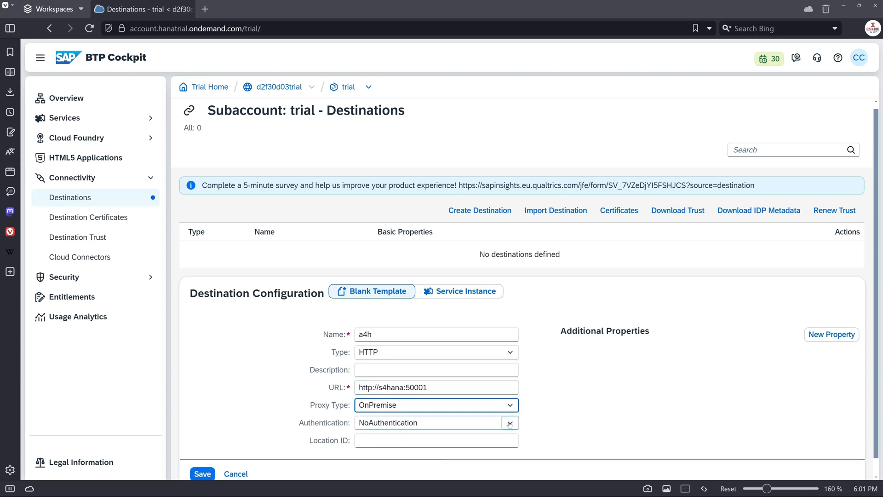
{"action": "left_click", "coordinate": [508, 422]}
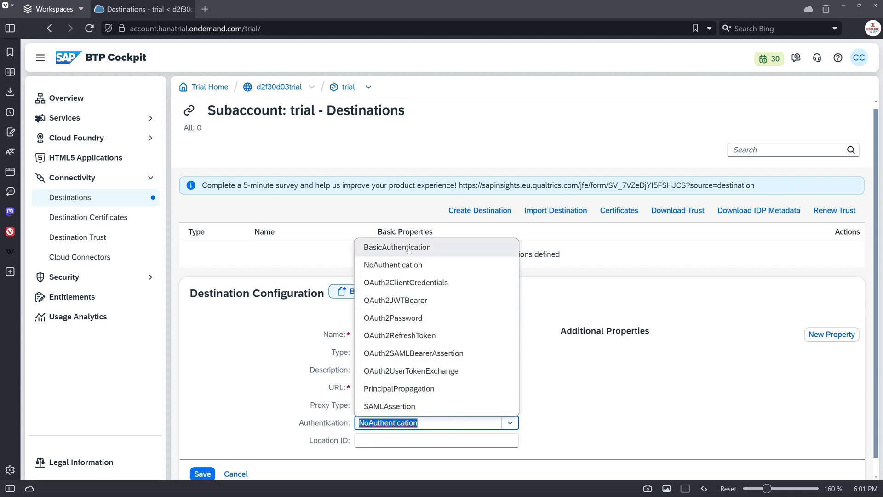
{"action": "left_click", "coordinate": [398, 246]}
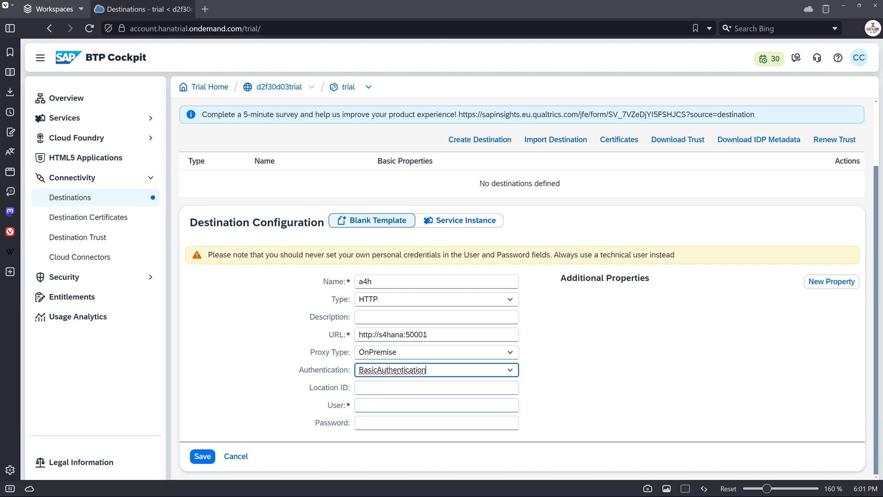
Enter user DEVELOPER, add property sap-client 001 and save the a4h destination.
{"action": "type", "text": "DEVELOPER"}
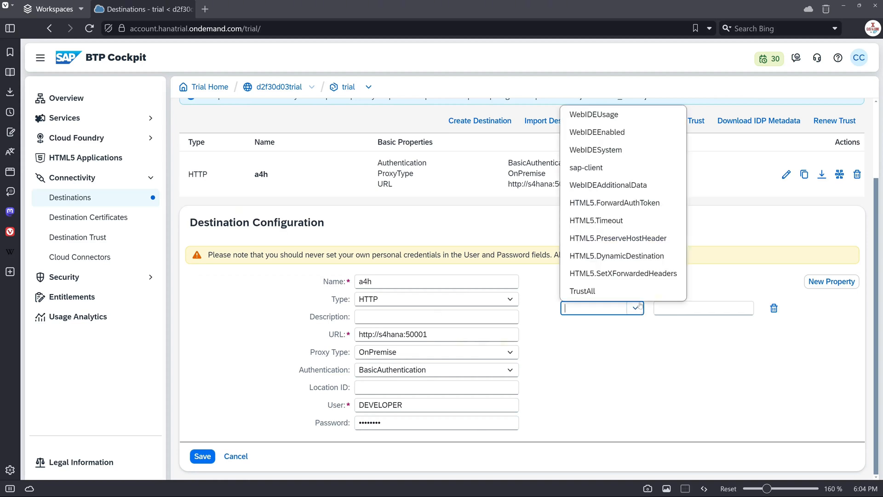
{"action": "left_click", "coordinate": [586, 167]}
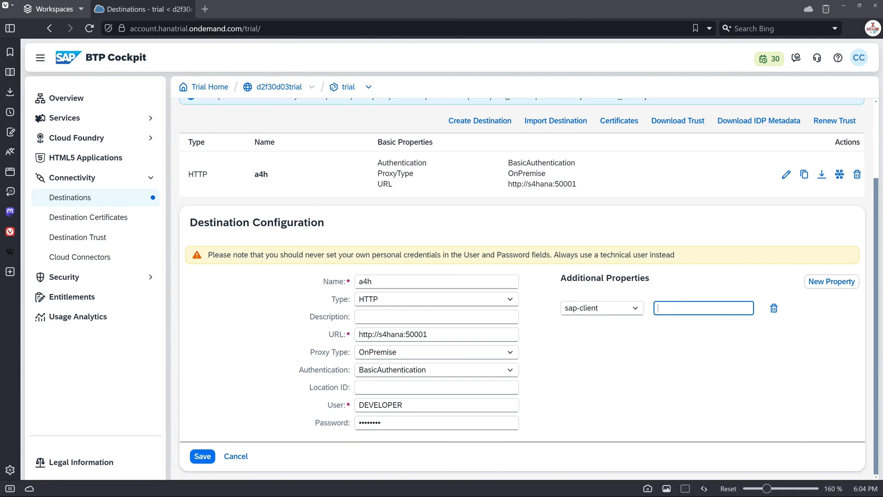
{"action": "type", "text": "001"}
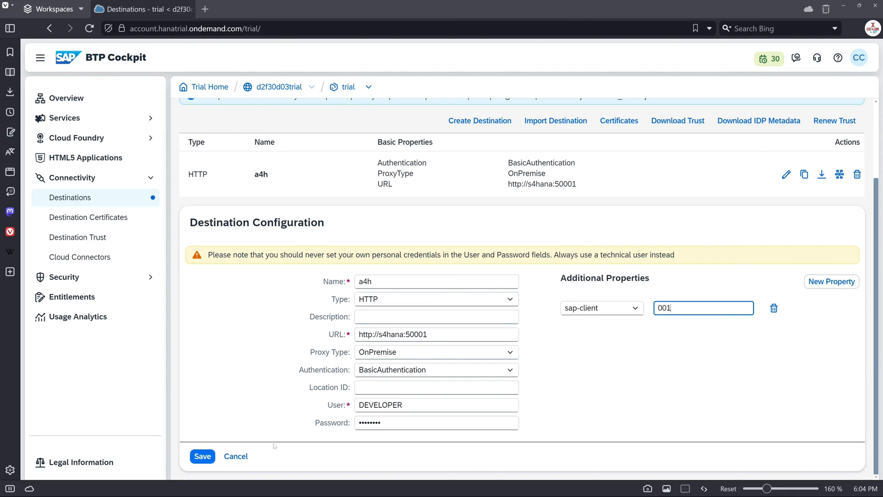
{"action": "left_click", "coordinate": [201, 457]}
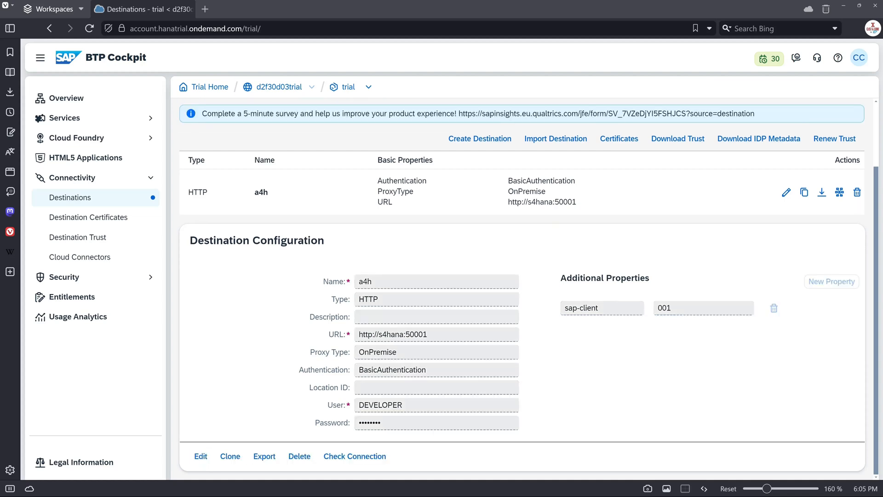
{"action": "mouse_move", "coordinate": [443, 274]}
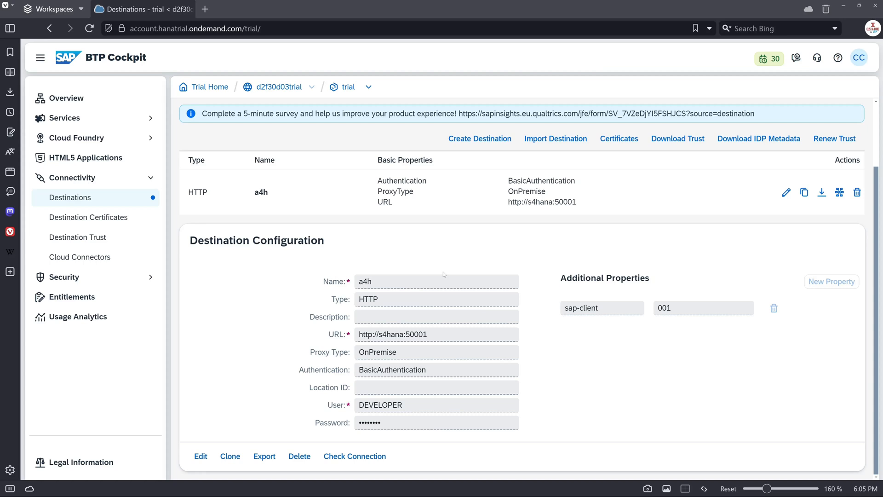
{"action": "mouse_move", "coordinate": [340, 453]}
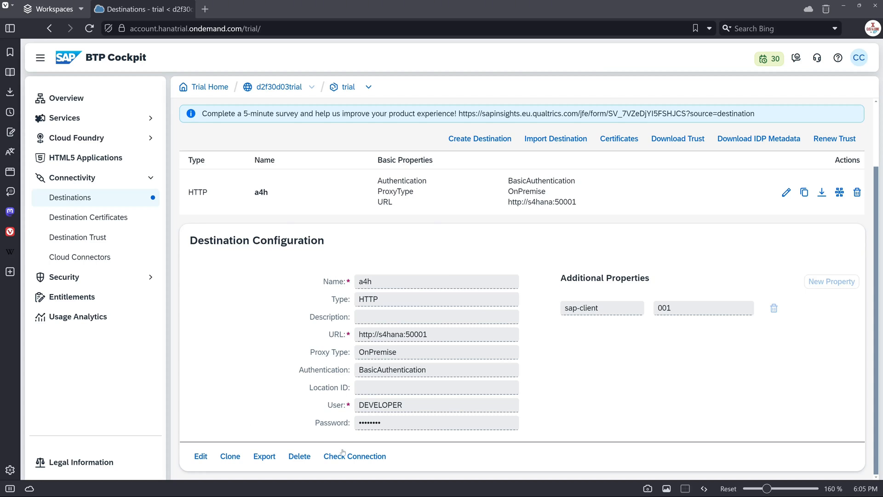
Check Connection on a4h reports 'Connection to a4h successful', then dismiss the result.
{"action": "left_click", "coordinate": [354, 455]}
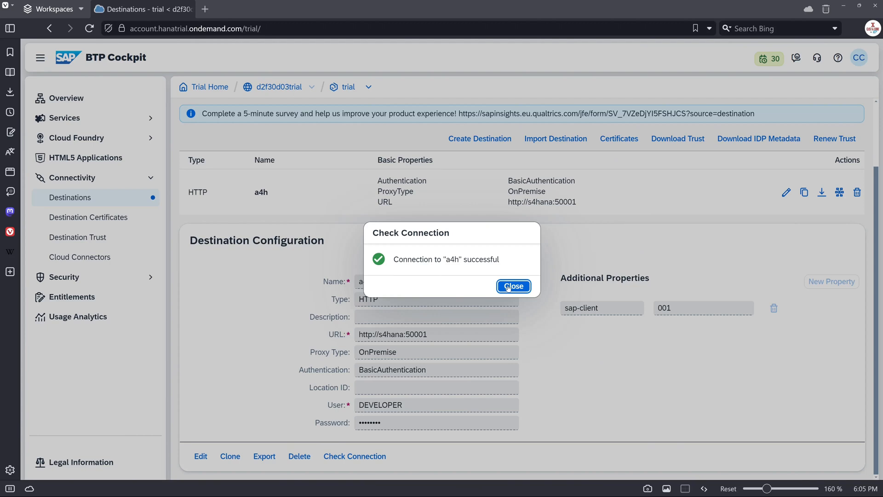
{"action": "left_click", "coordinate": [513, 286]}
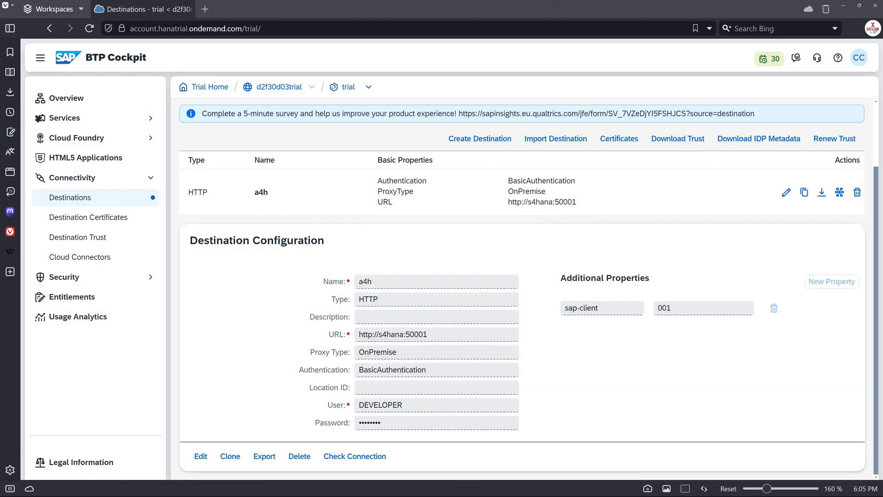